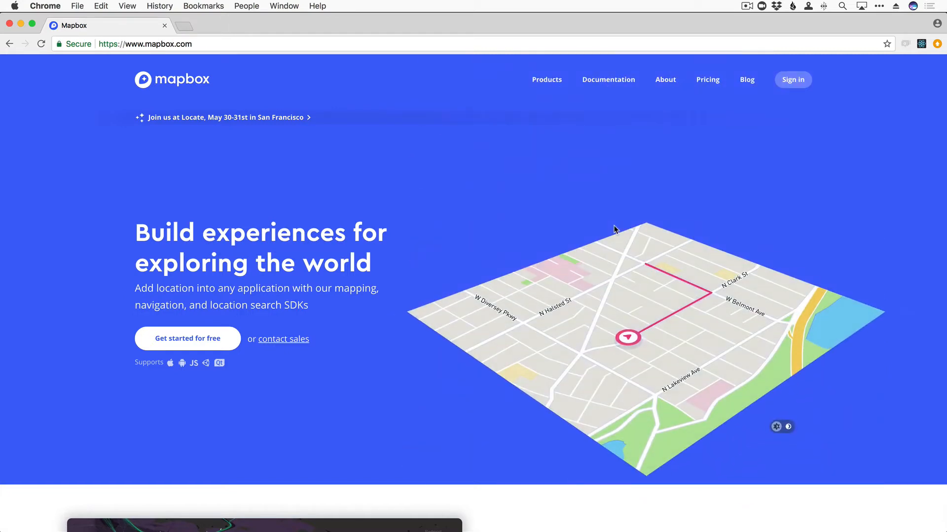
Step: Scroll the mapbox.com homepage past the hero map to the 'Location is built into the fabric' section
scroll("down", 3)
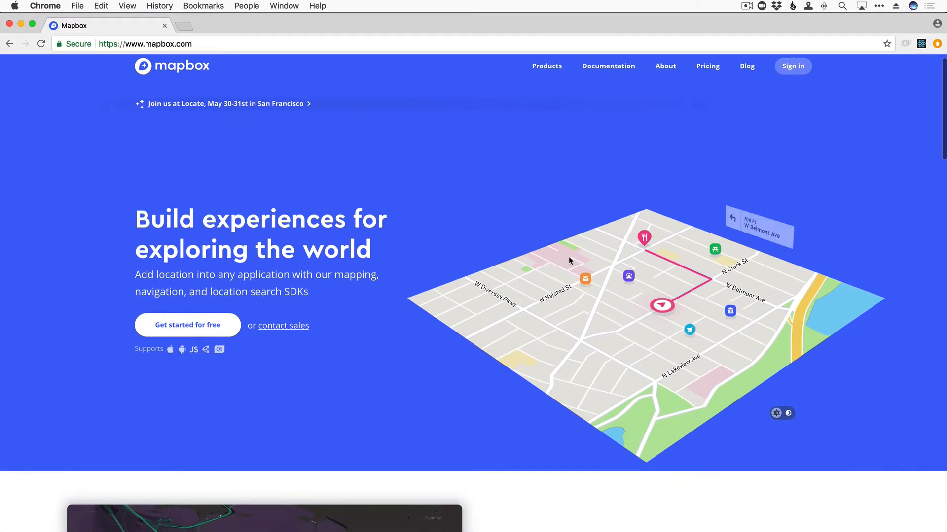
scroll("down", 3)
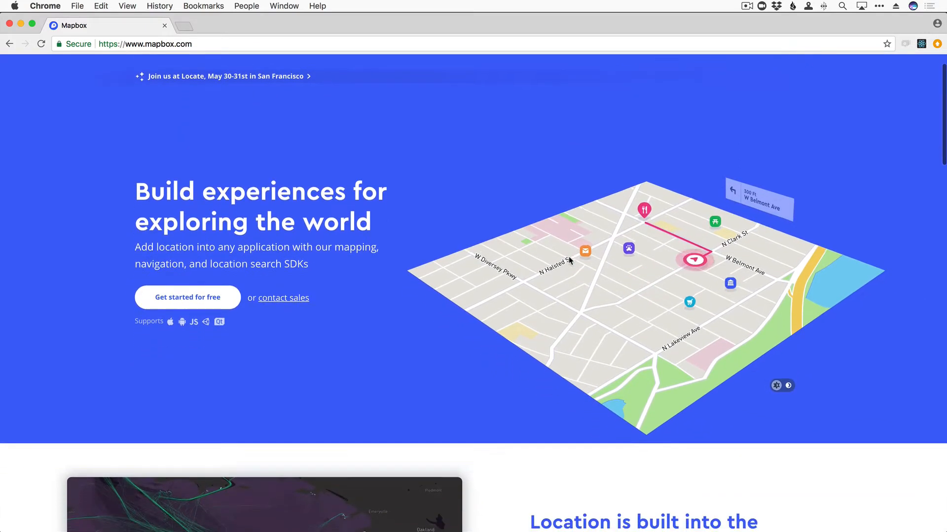
scroll("down", 3)
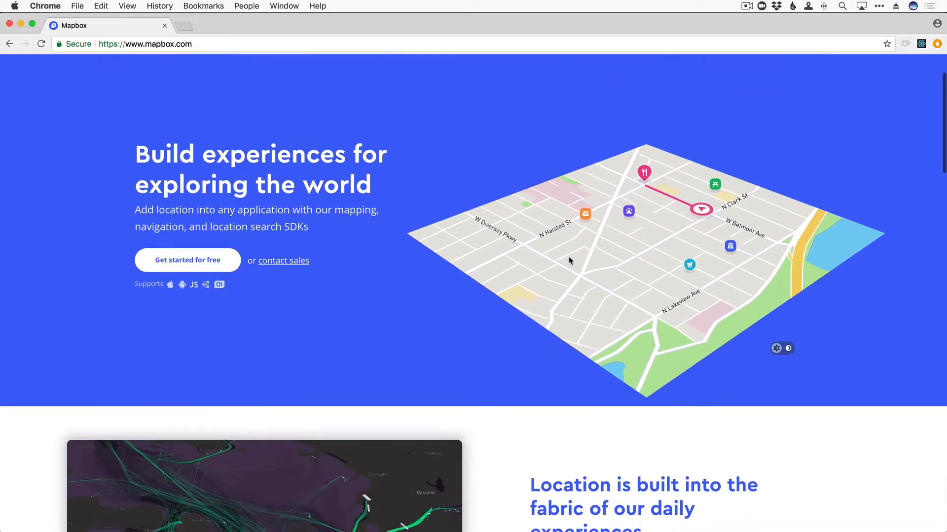
scroll("down", 3)
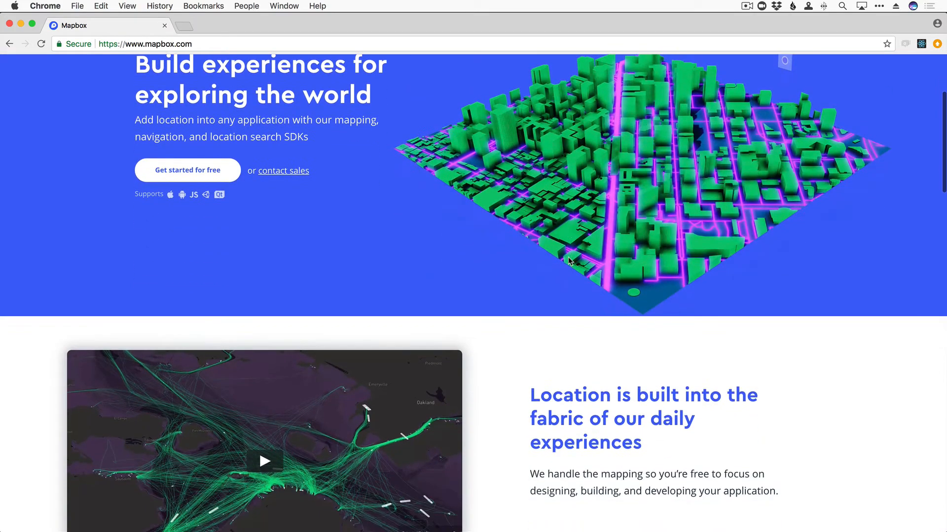
scroll("down", 3)
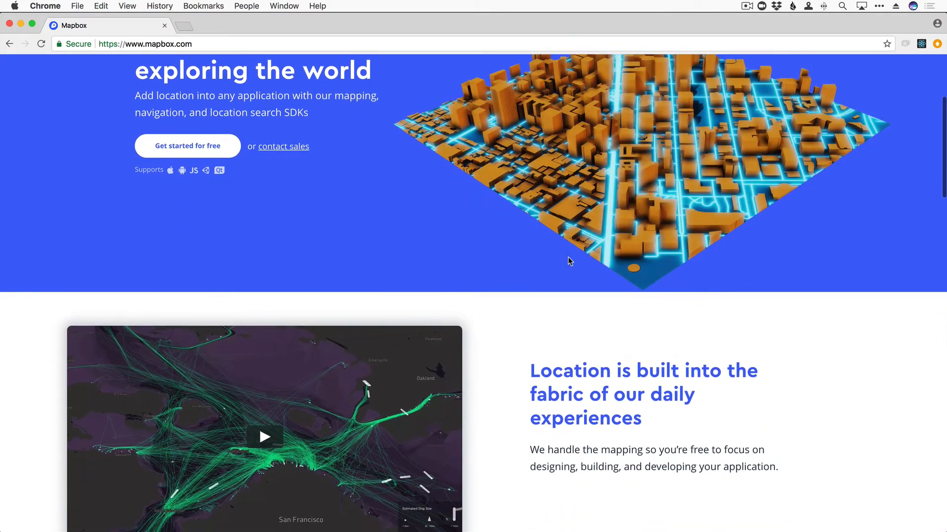
scroll("down", 3)
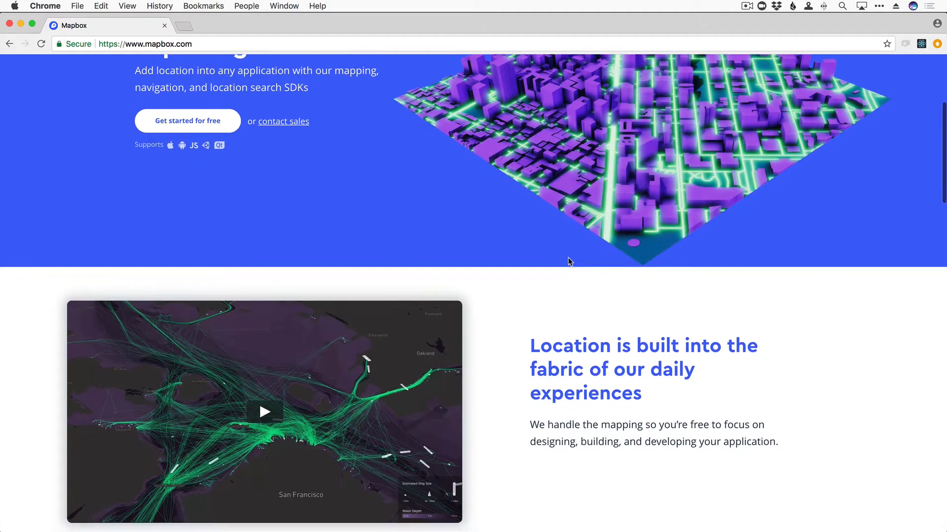
scroll("down", 3)
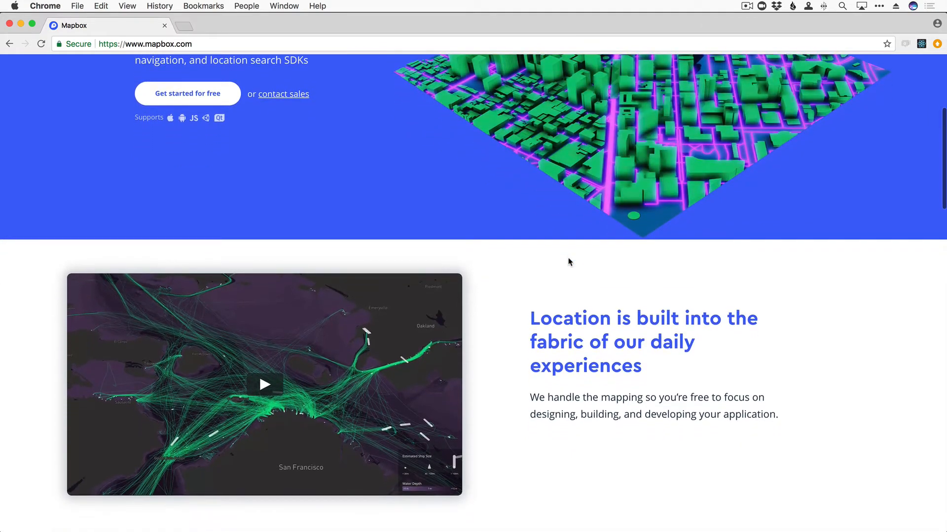
scroll("down", 3)
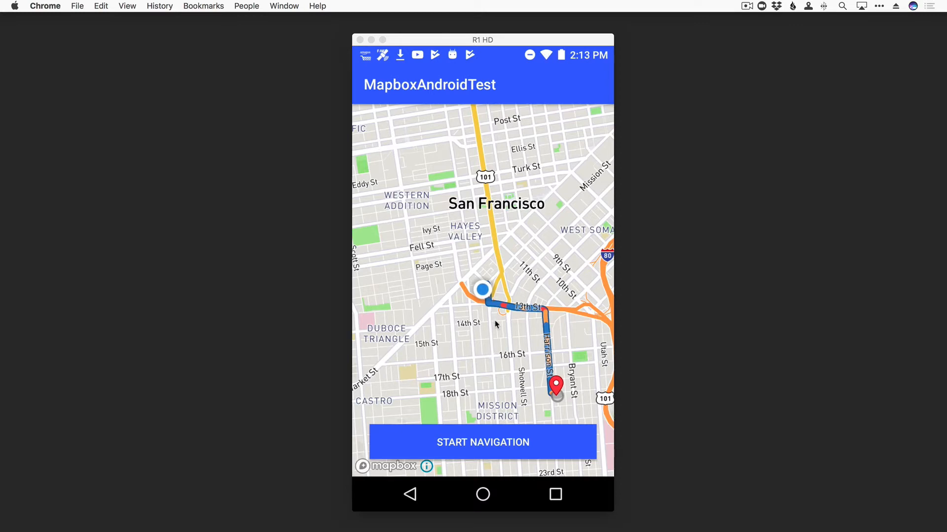
Step: Start turn-by-turn navigation in the demo app along the San Francisco route
left_click(482, 442)
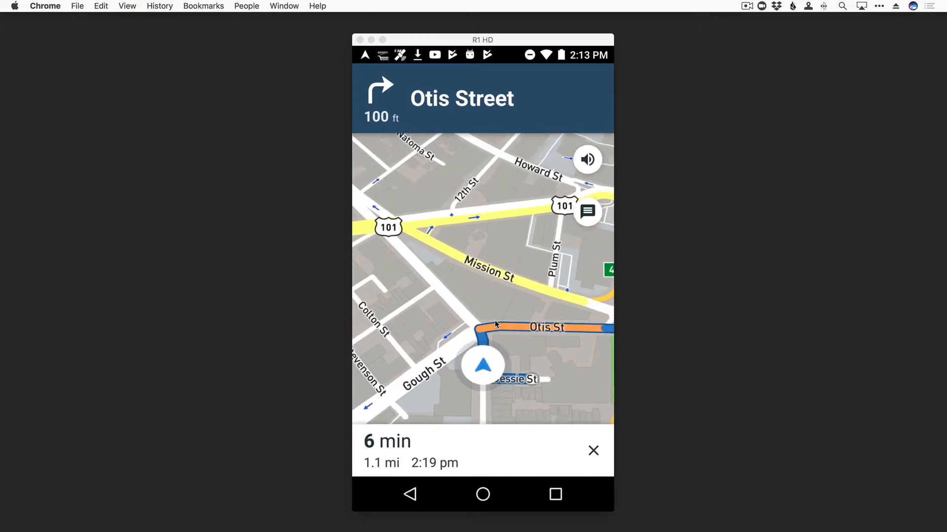
left_click(586, 159)
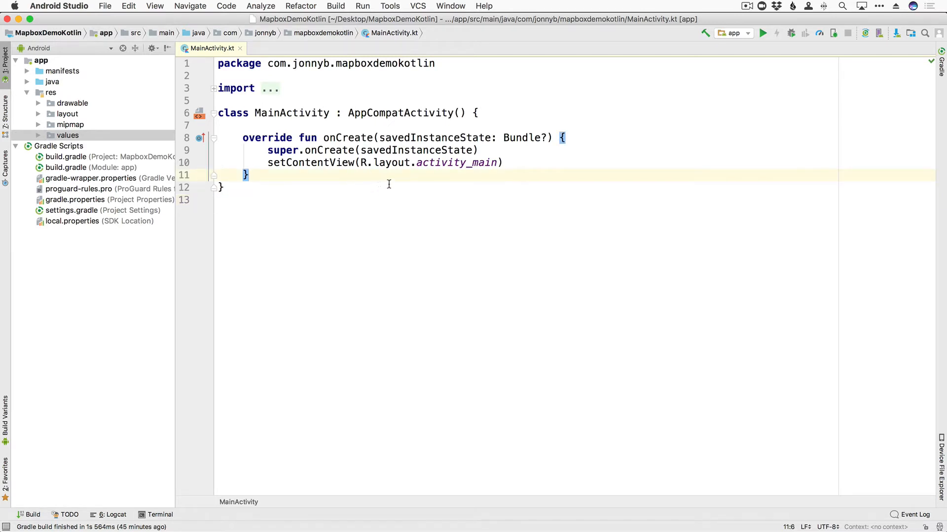
mouse_move(337, 193)
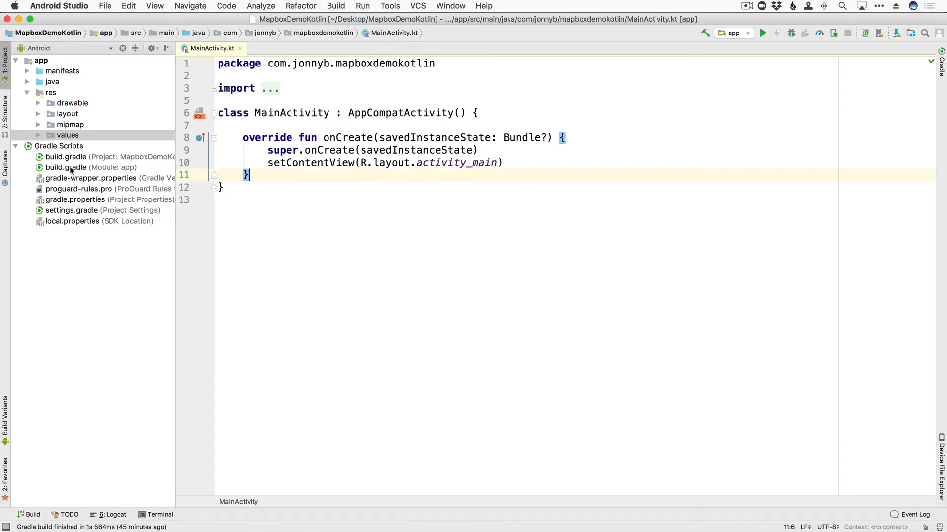
Step: Show the Mapbox SDK 6.0.1 and location layer plugin dependencies in the app build.gradle
double_click(66, 167)
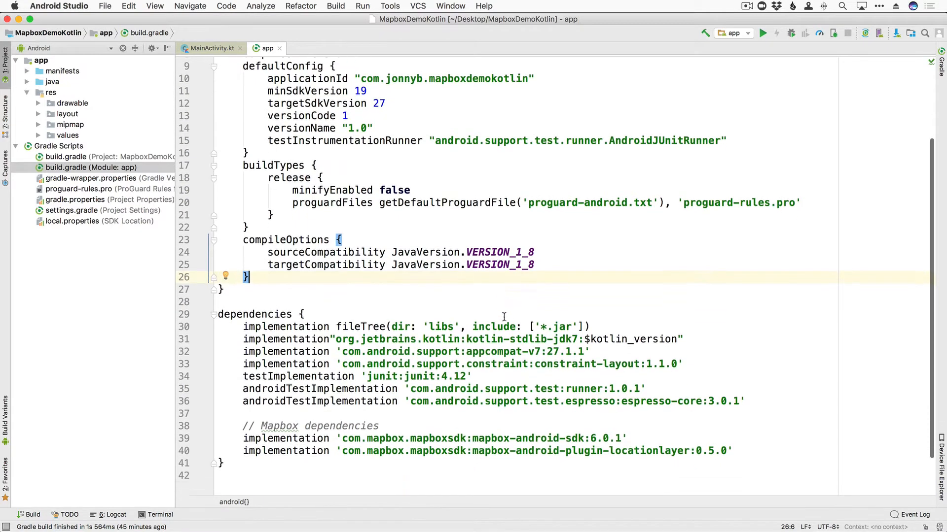
scroll("down", 3)
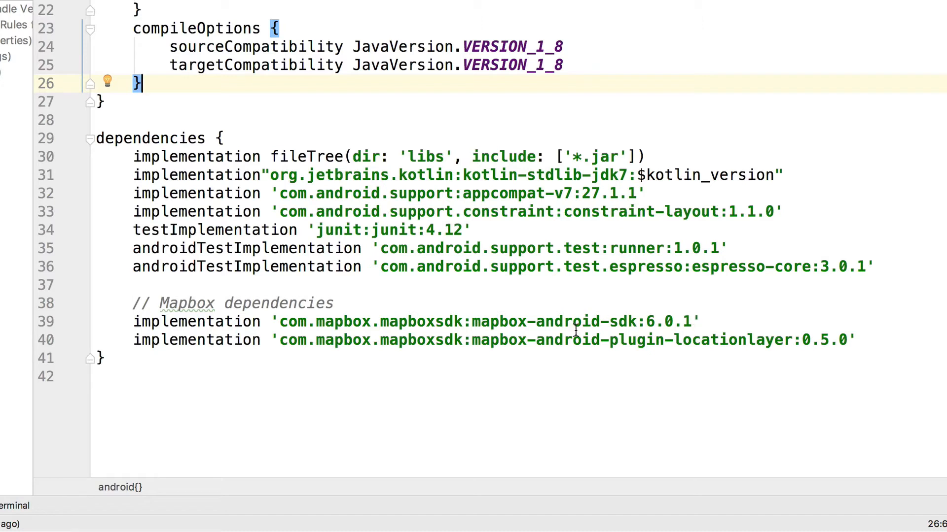
mouse_move(628, 345)
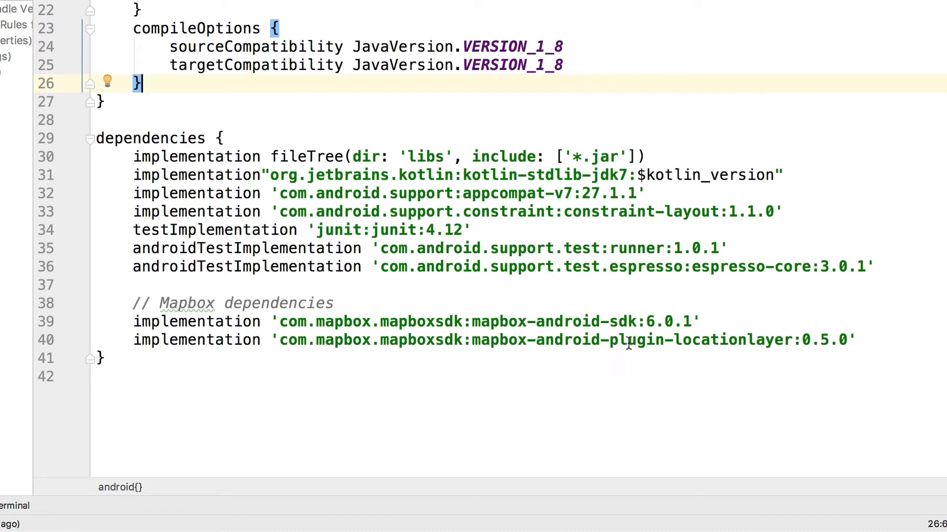
mouse_move(808, 344)
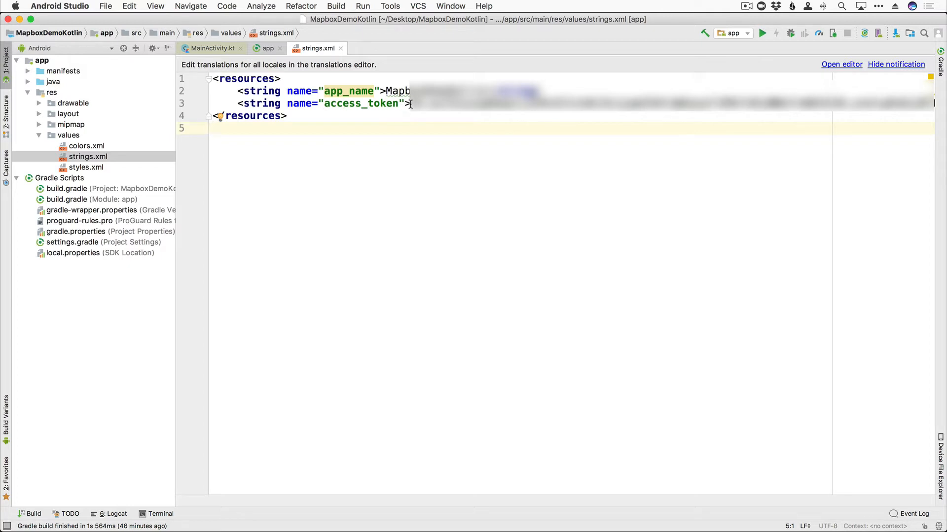
mouse_move(871, 110)
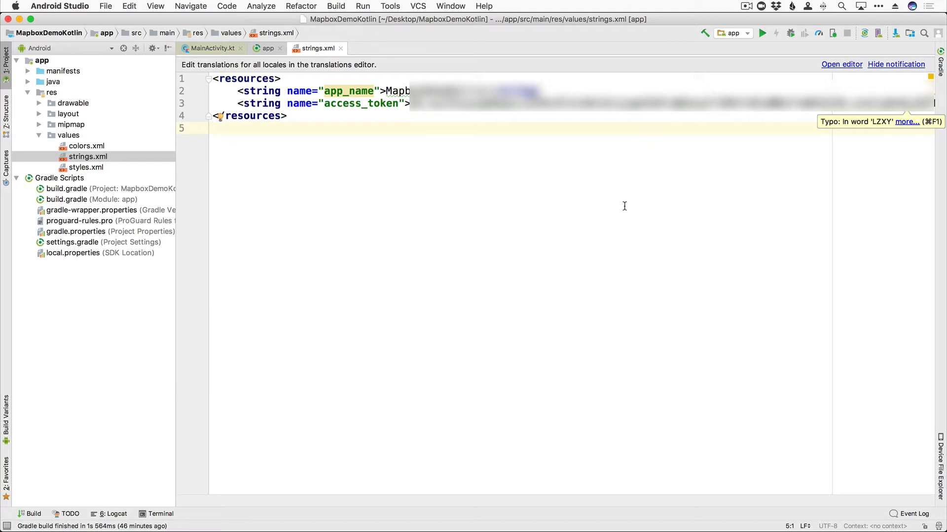
mouse_move(355, 189)
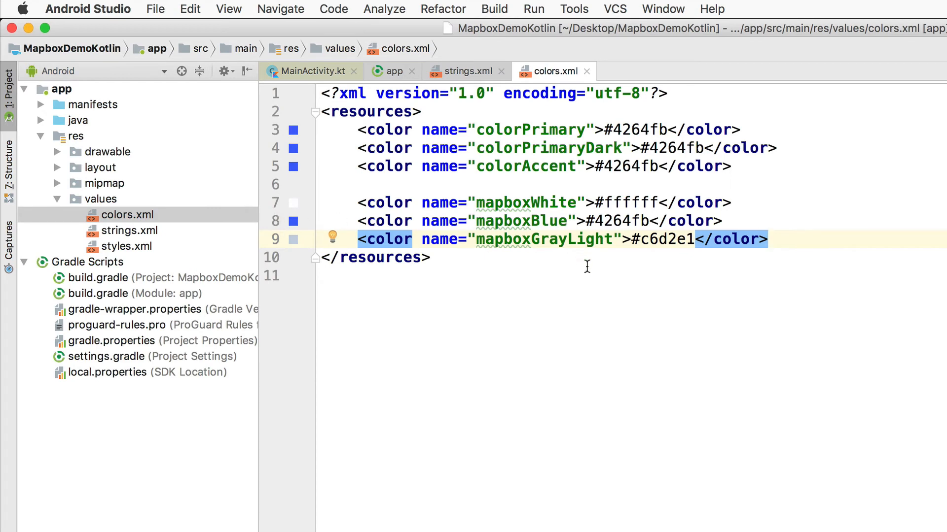
mouse_move(499, 132)
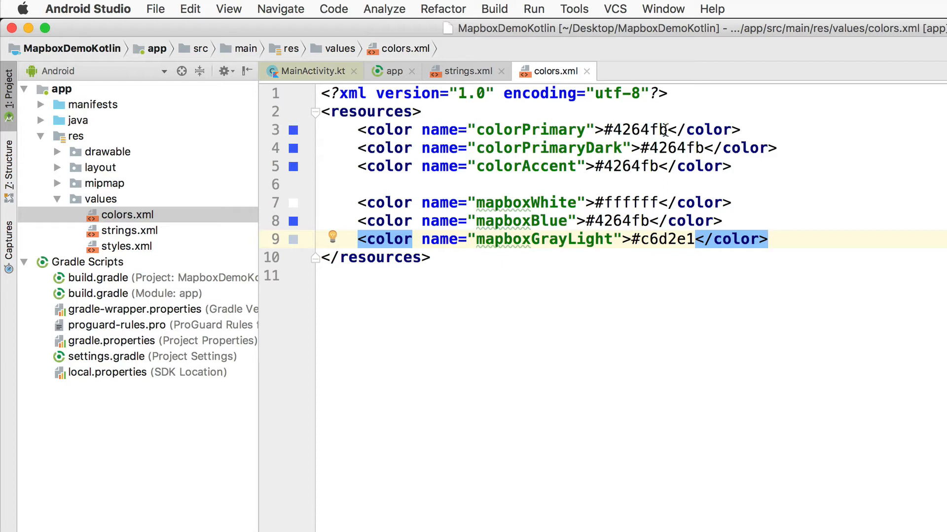
mouse_move(789, 214)
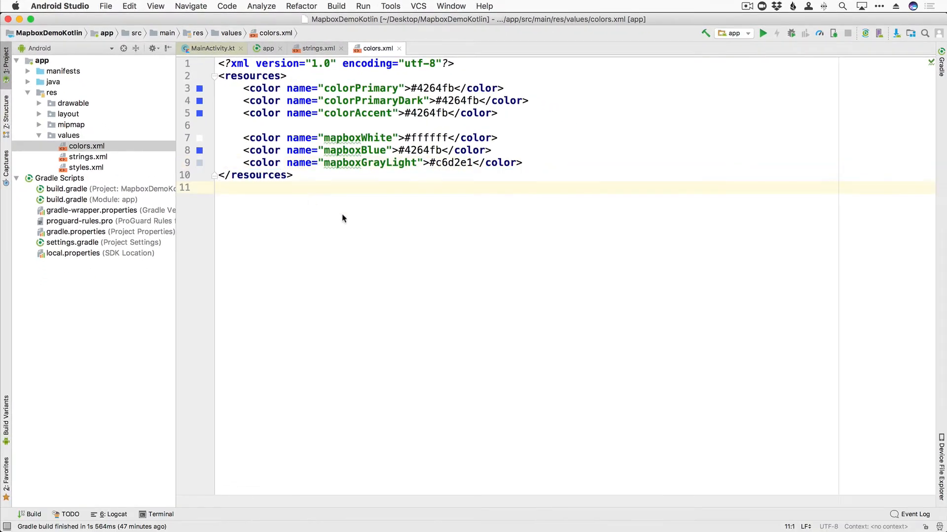
Step: Declare the ACCESS_FINE_LOCATION uses-permission in AndroidManifest.xml above the application element
left_click(28, 71)
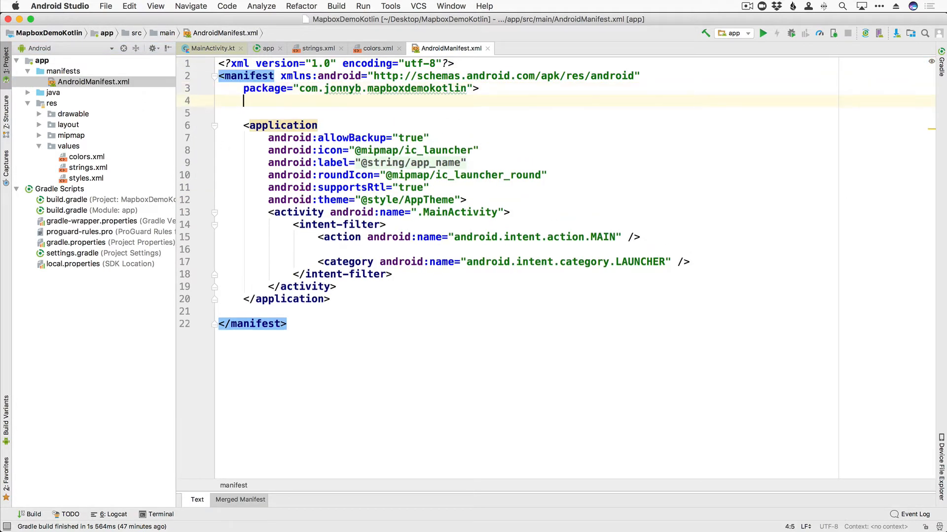
type("<uses-permission android:name=\"")
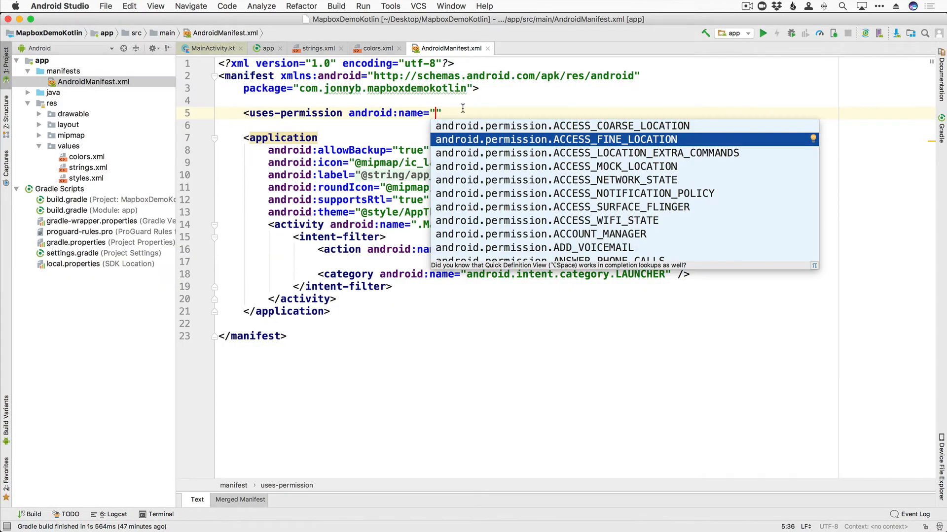
type("ACC")
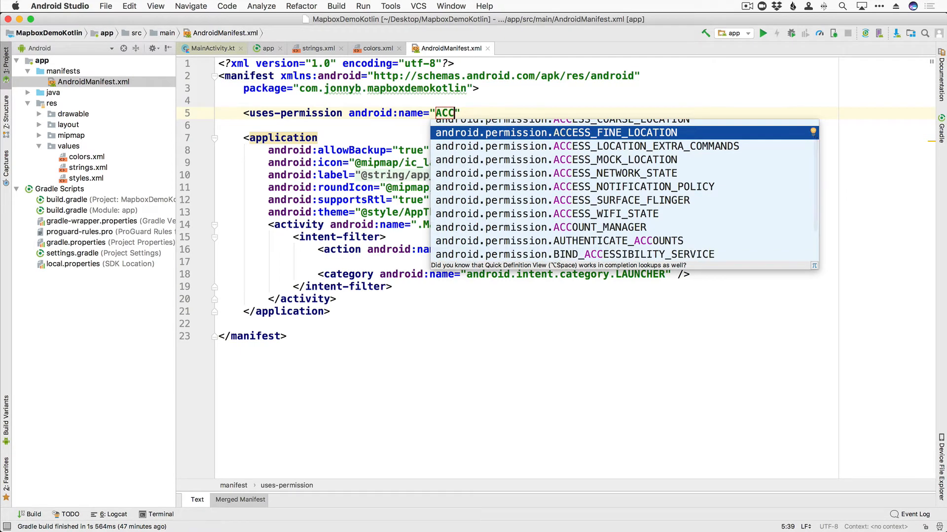
left_click(556, 132)
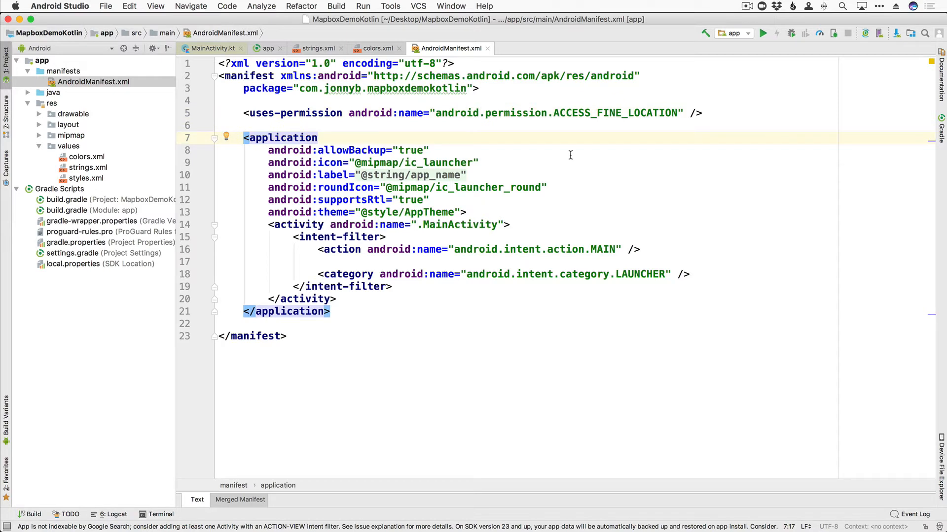
mouse_move(276, 165)
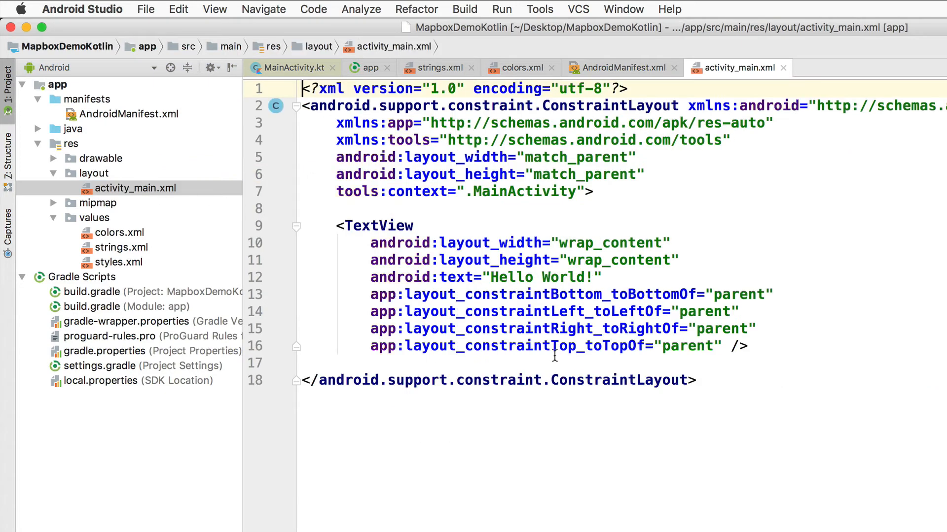
mouse_move(752, 346)
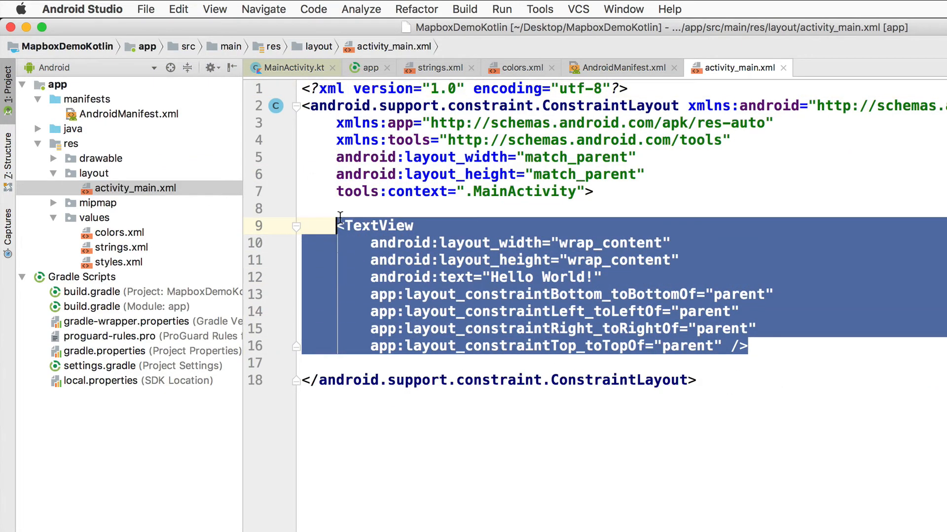
Step: Replace the Hello World TextView with a com.mapbox.mapboxsdk.maps.MapView and rename the namespace to mapbox
key("Delete")
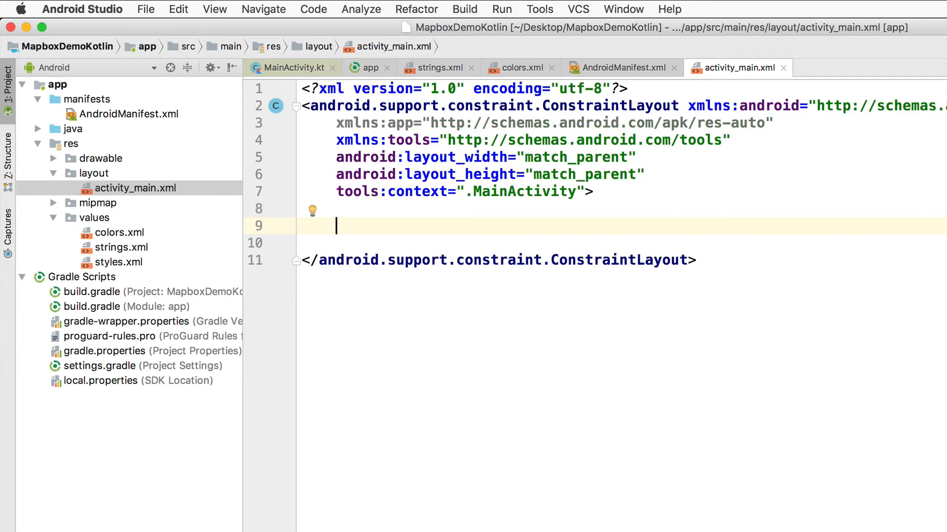
mouse_move(394, 222)
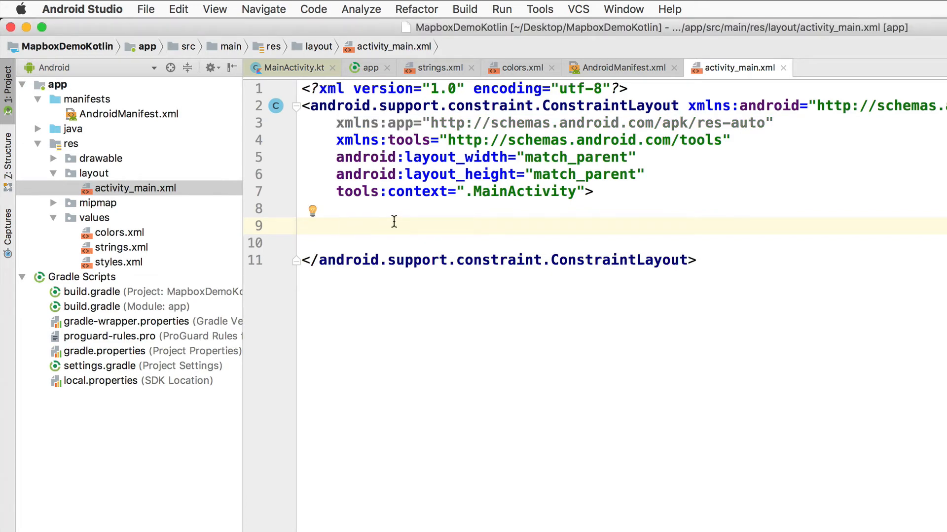
type("<")
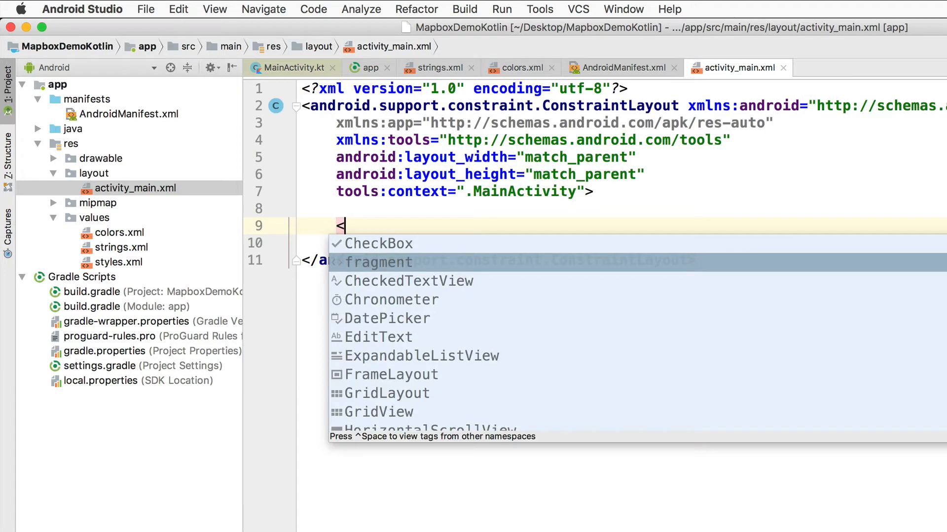
type("com.mapbox.mapboxsdk.maps.MapView")
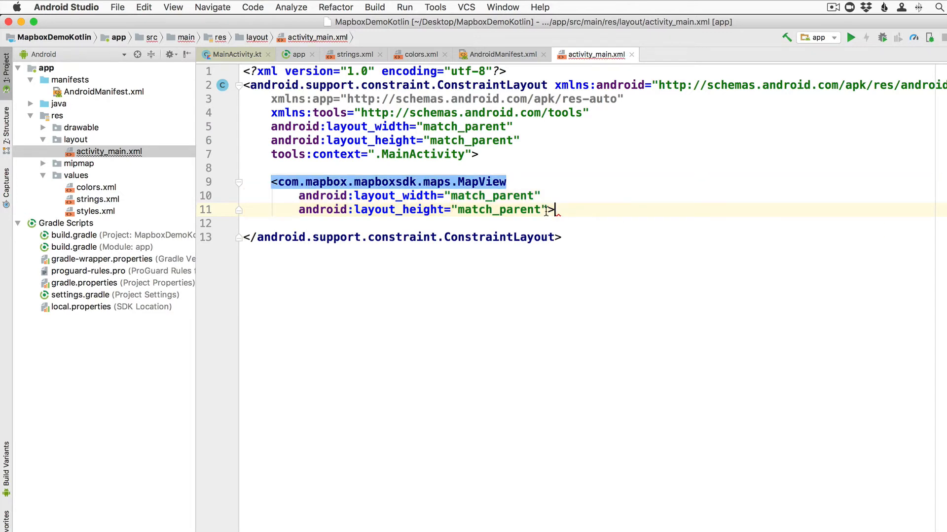
type("/")
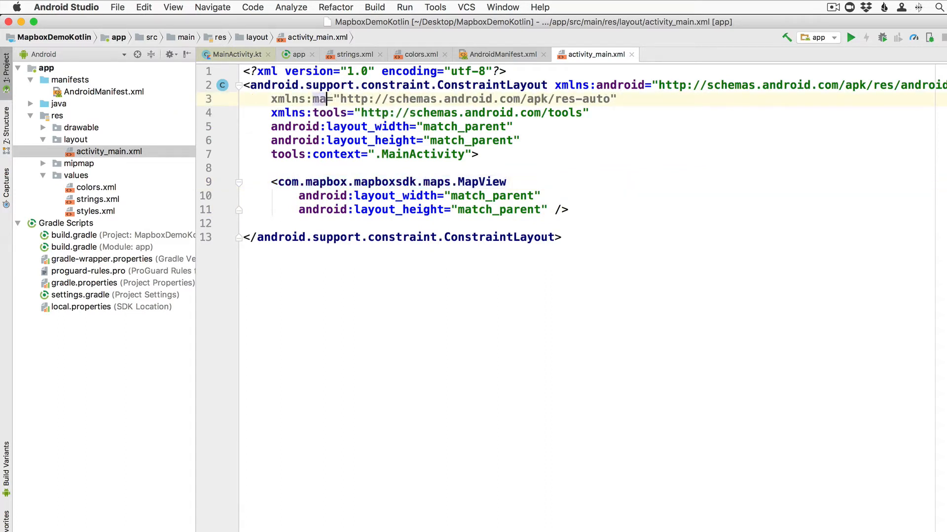
type("pbox")
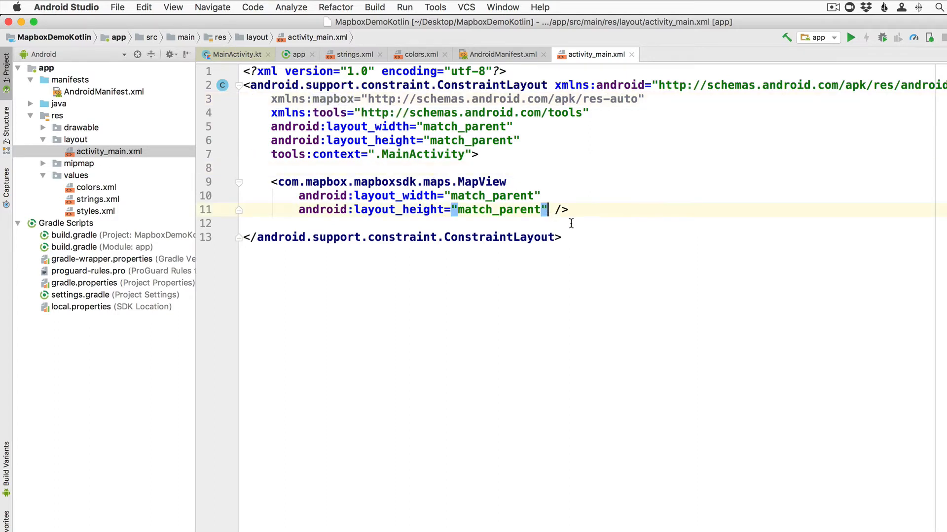
Step: Add mapbox:mapbox_cameraTargetLat="37.7749" to the MapView element
key("enter")
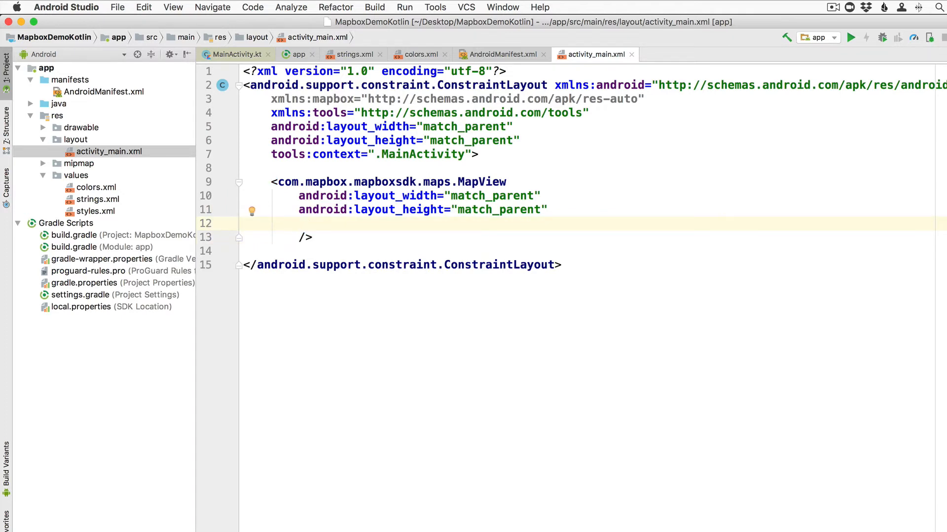
left_click(300, 224)
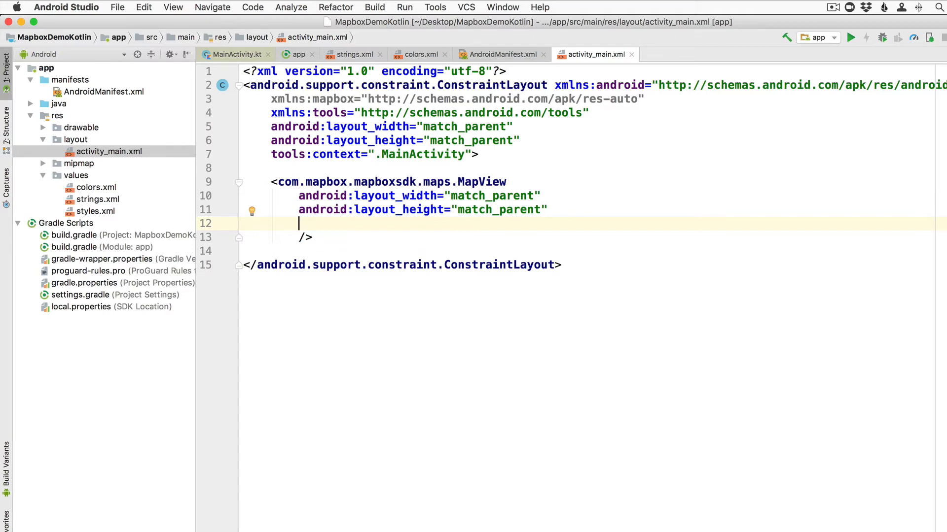
type("map")
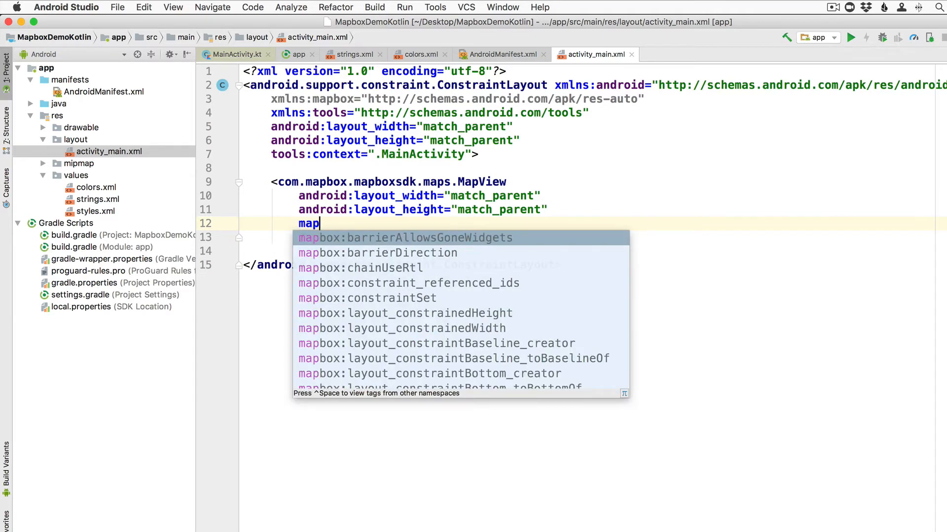
type("box:")
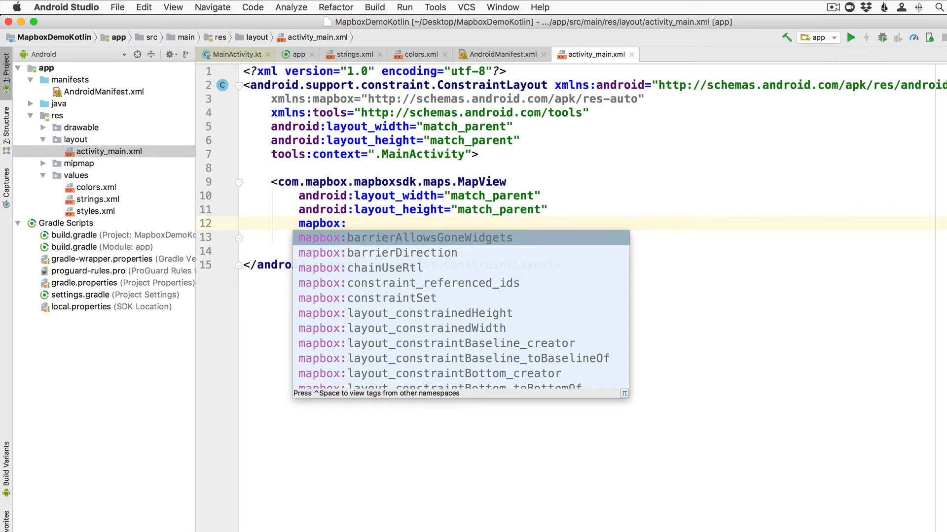
type("mapbox_")
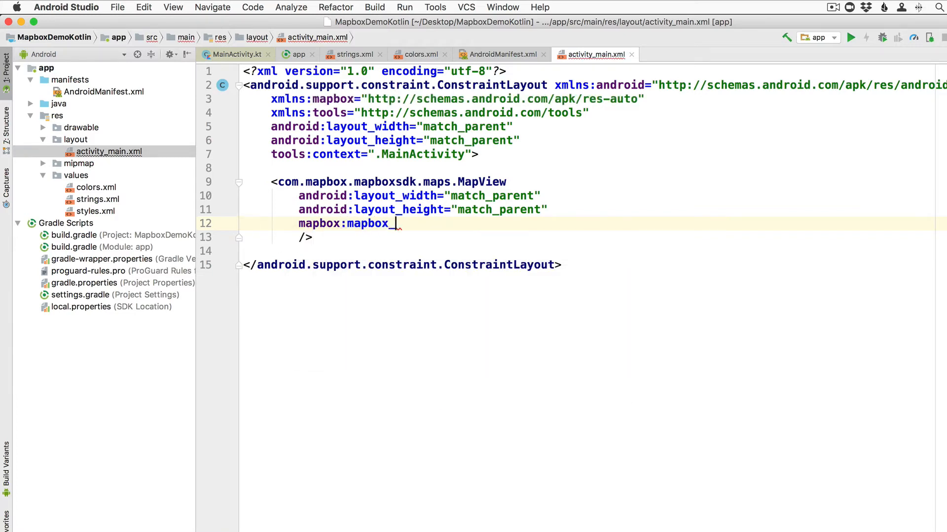
type("cameraTa")
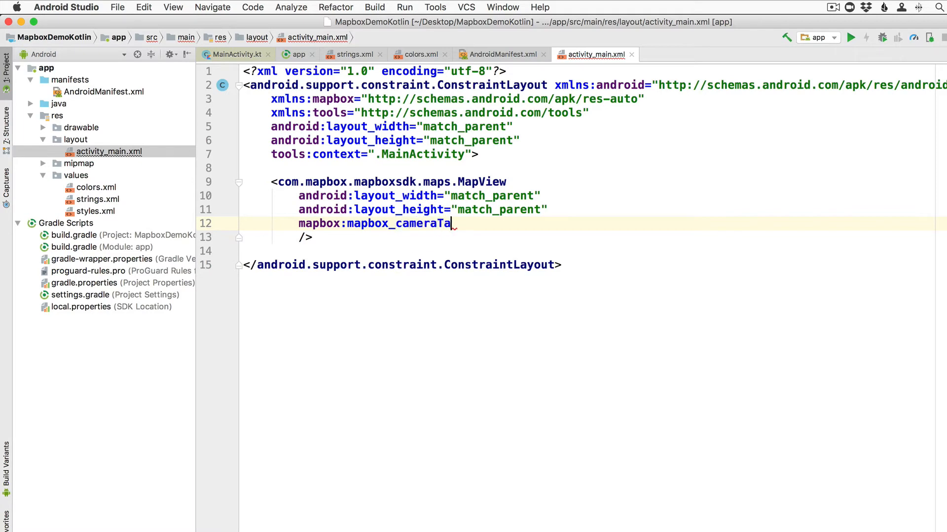
type("rgetLat =")
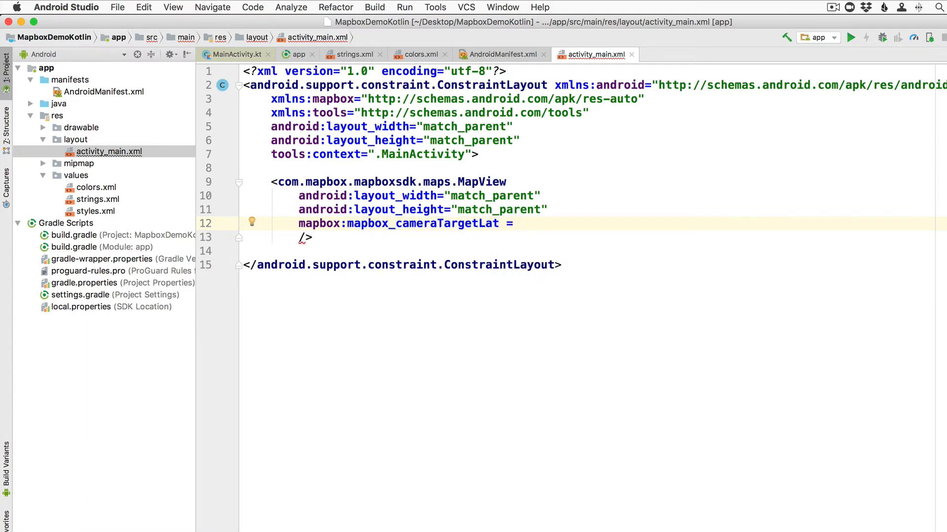
type("\"\"")
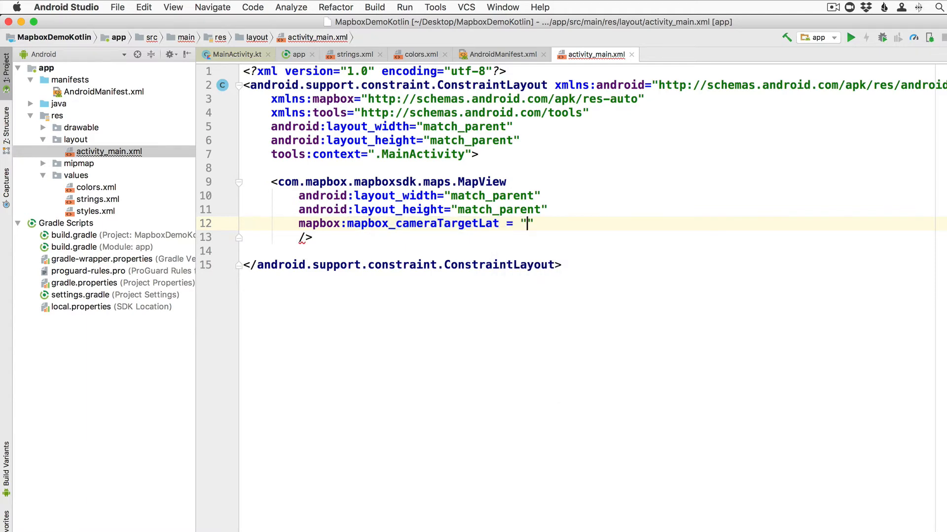
type("37")
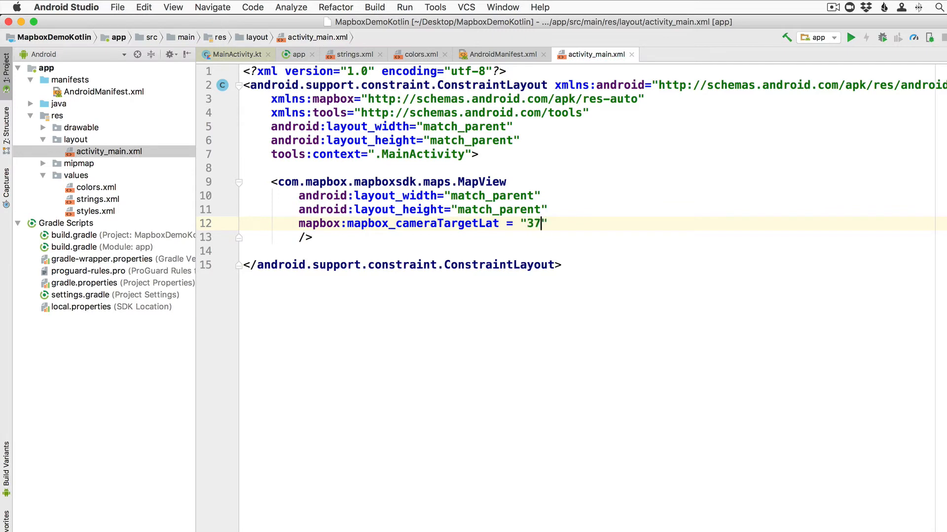
type(".7749")
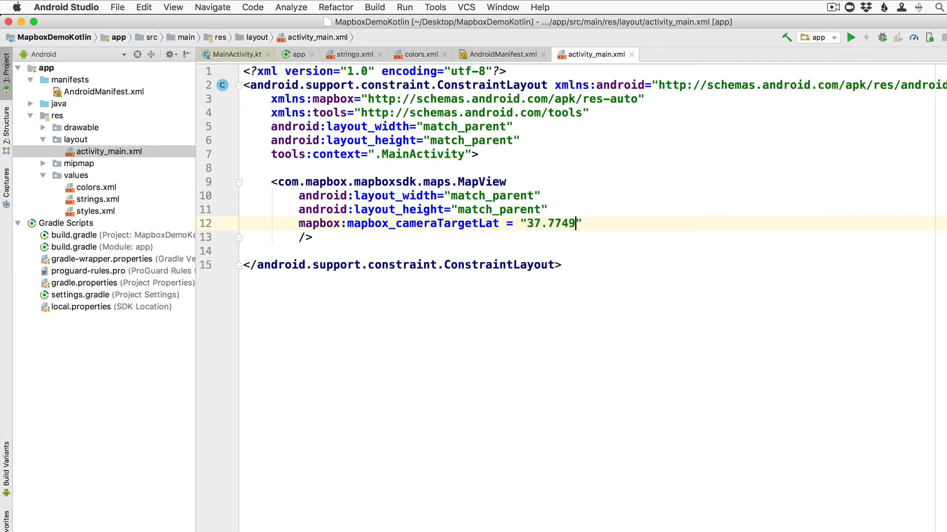
Step: Add mapbox:mapbox_cameraTargetLng="-122.4194" to the MapView element
key("enter")
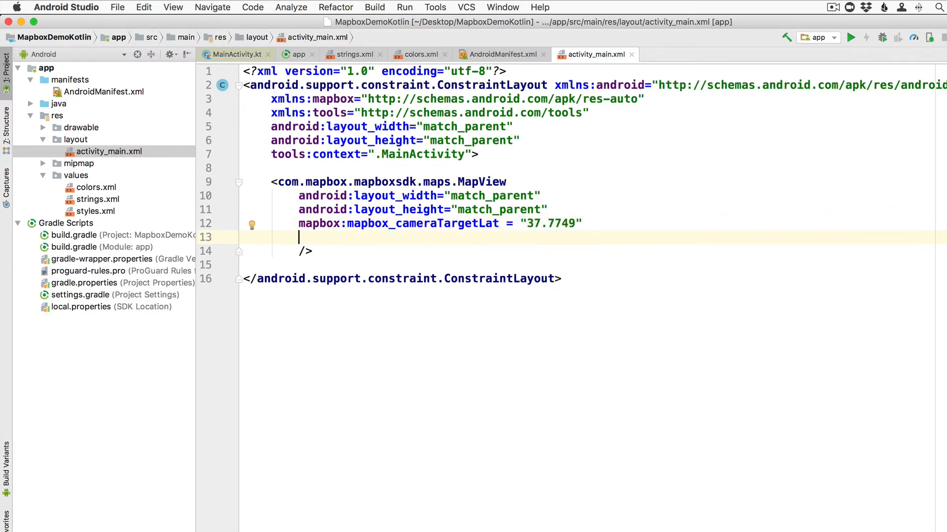
type("mapbox:mapbox_")
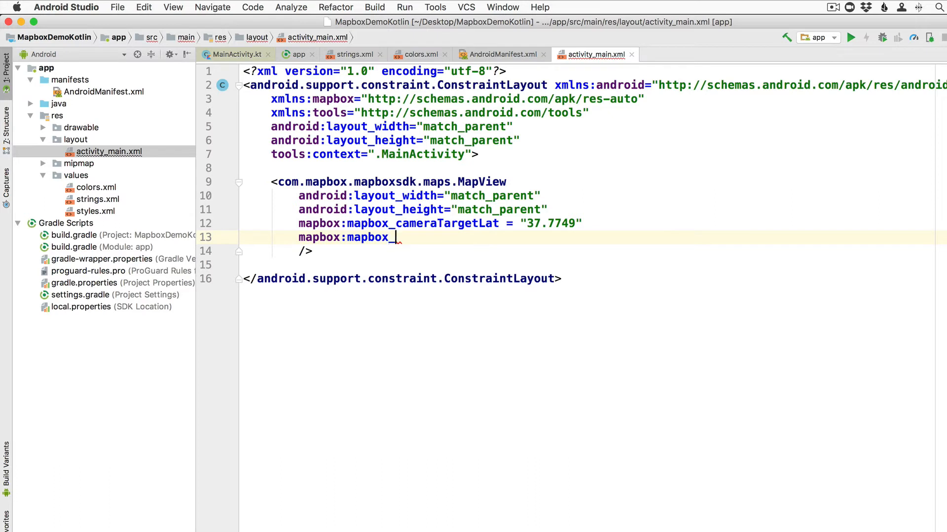
type("cameraT")
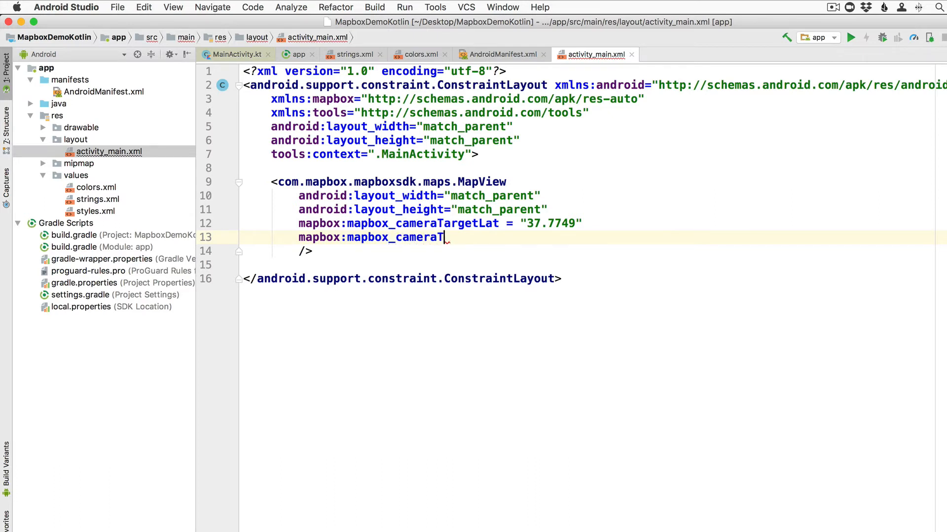
type("arget")
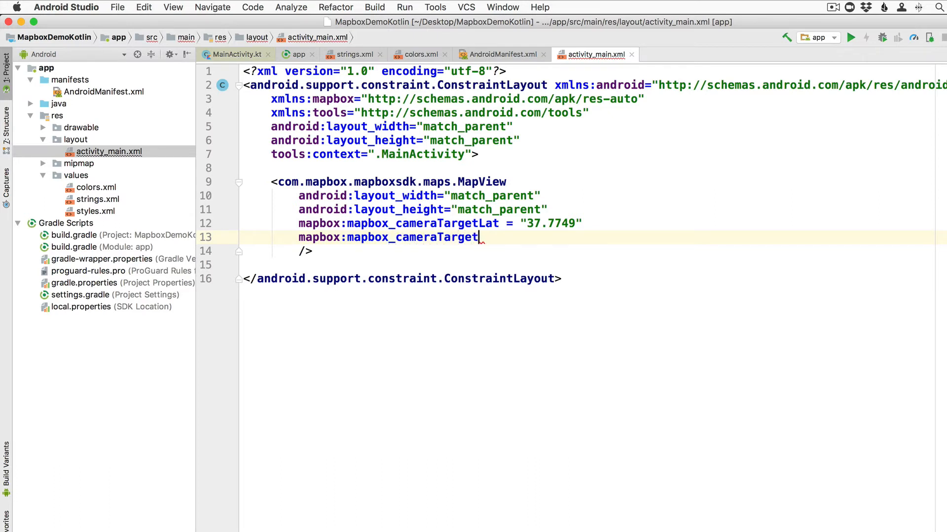
type("Lng")
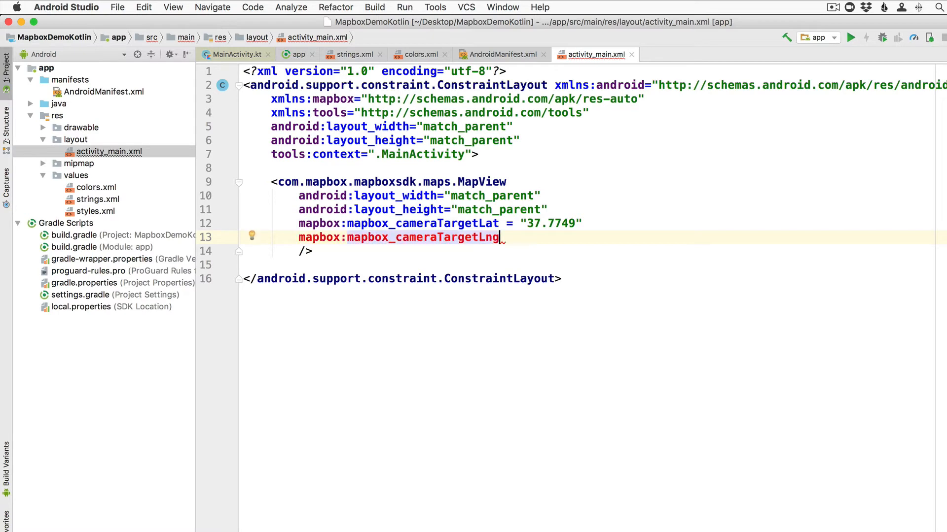
type("= \"\"")
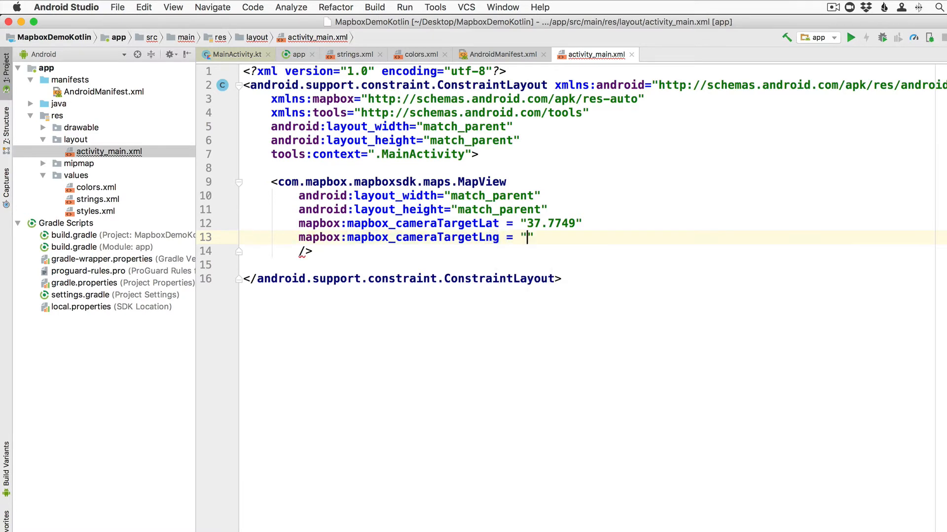
type("-122")
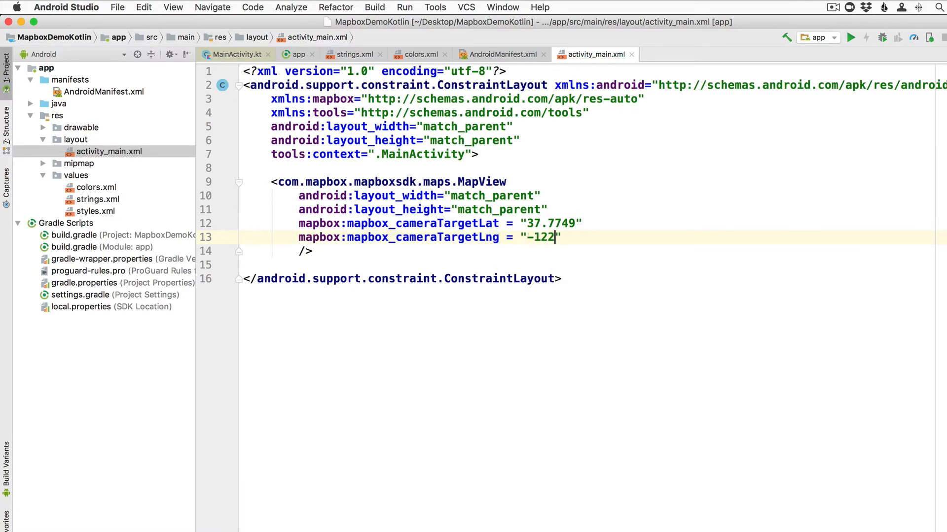
type(".41")
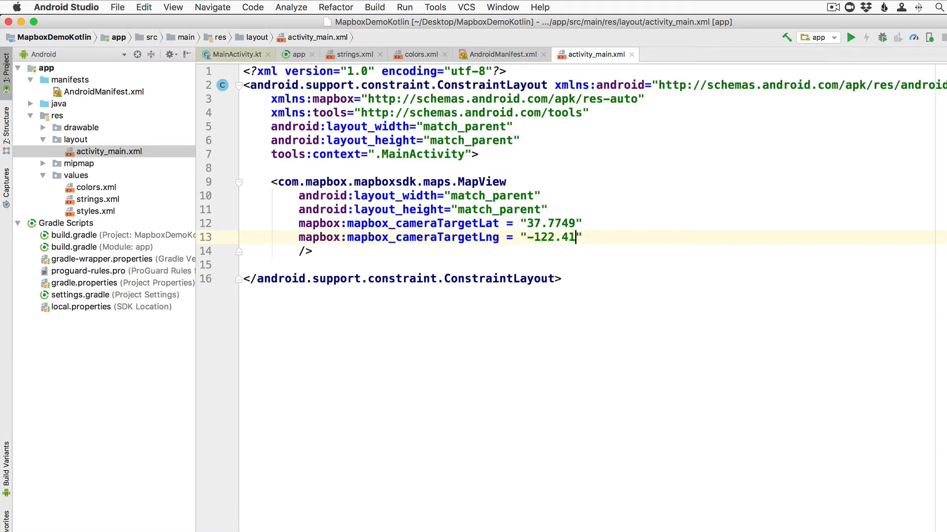
type("94")
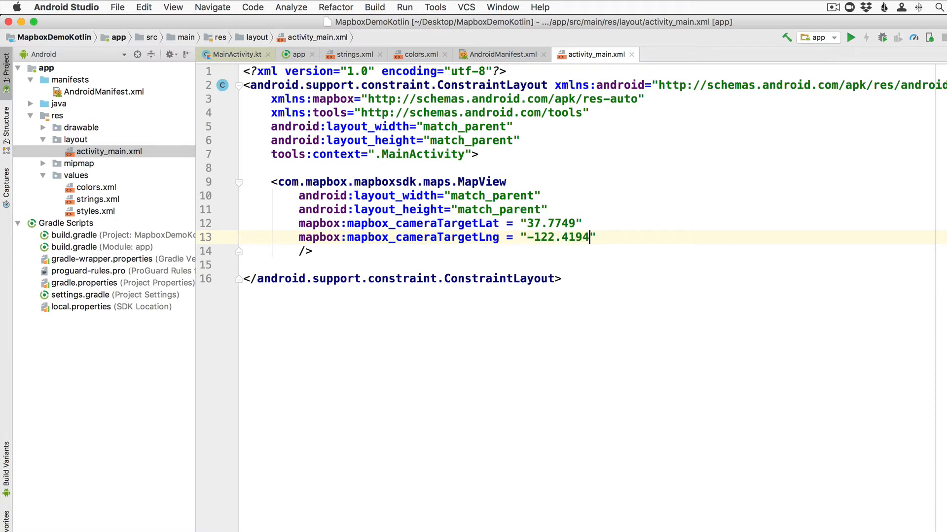
double_click(554, 238)
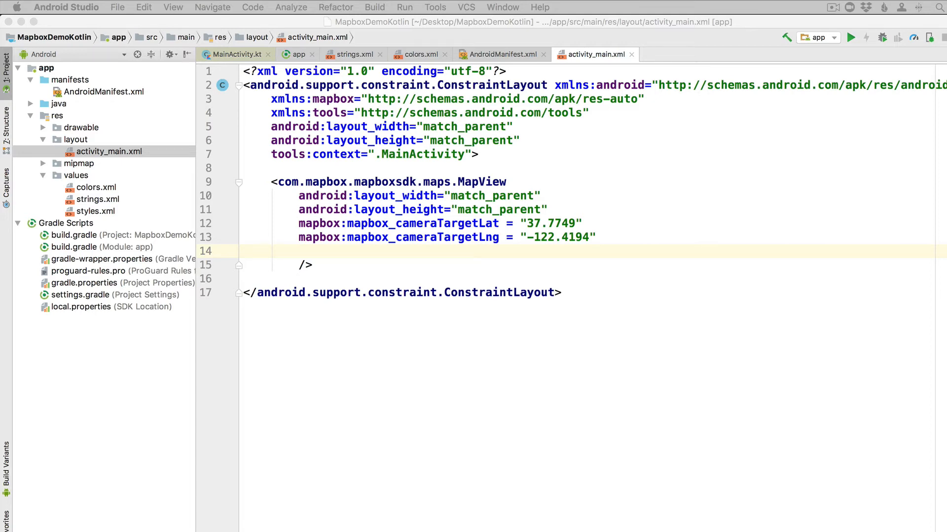
Step: Add mapbox:mapbox_styleUrl="mapbox://styles/mapbox/streets-v10" to the MapView element
type("mapbox")
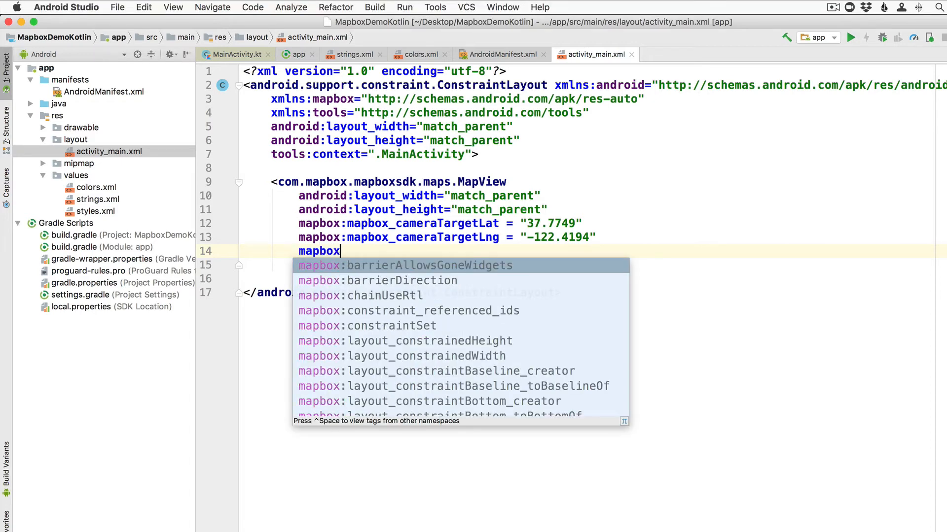
type(":mapbox")
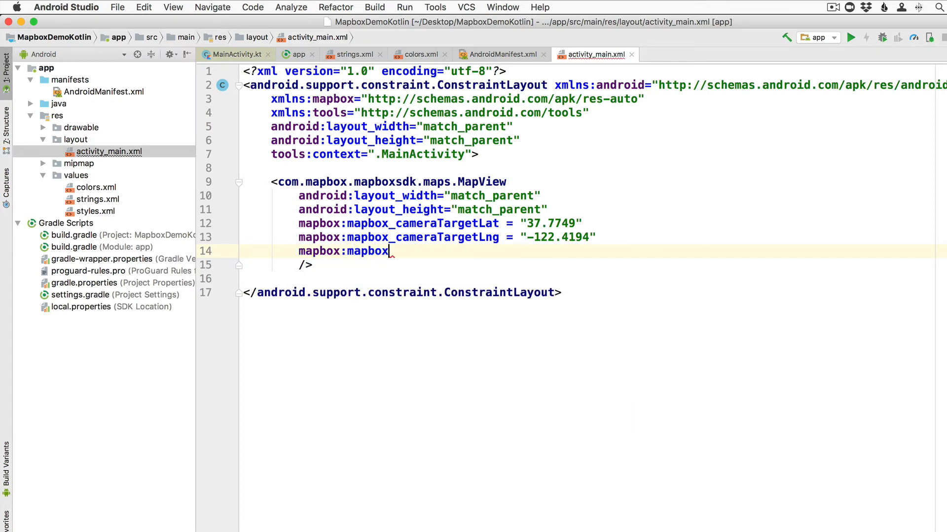
type("_style")
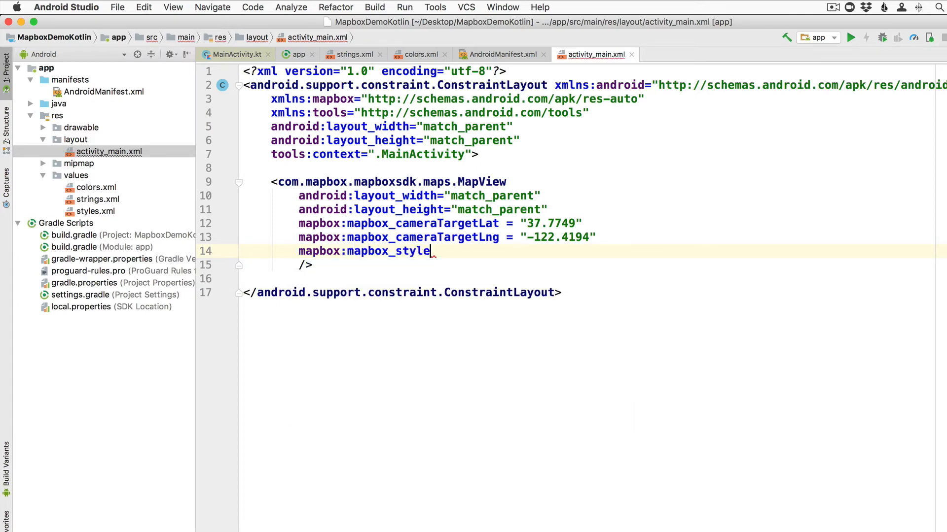
type("Url=\"")
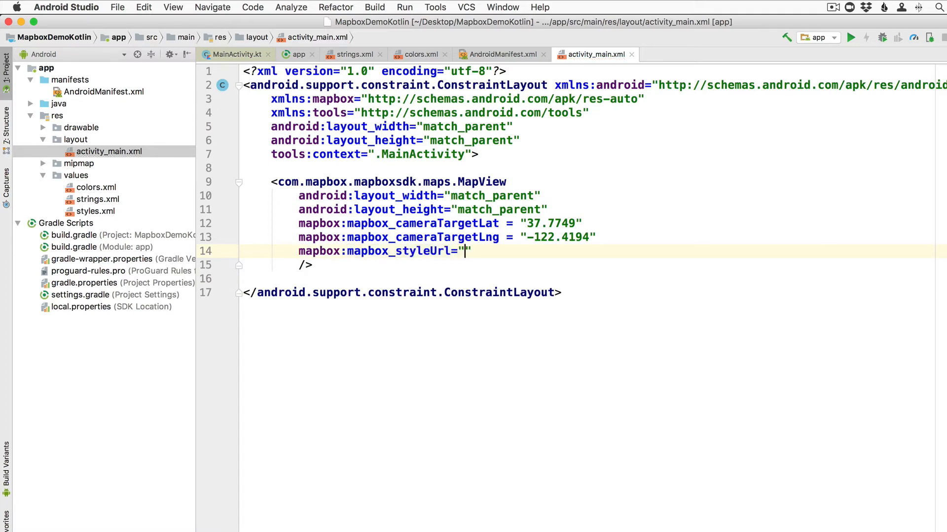
type("mapbox:")
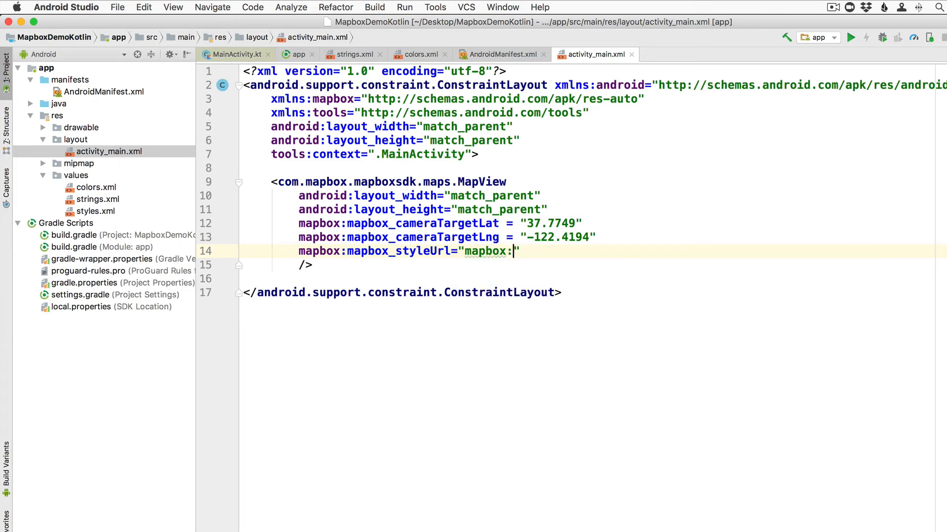
type("//styles")
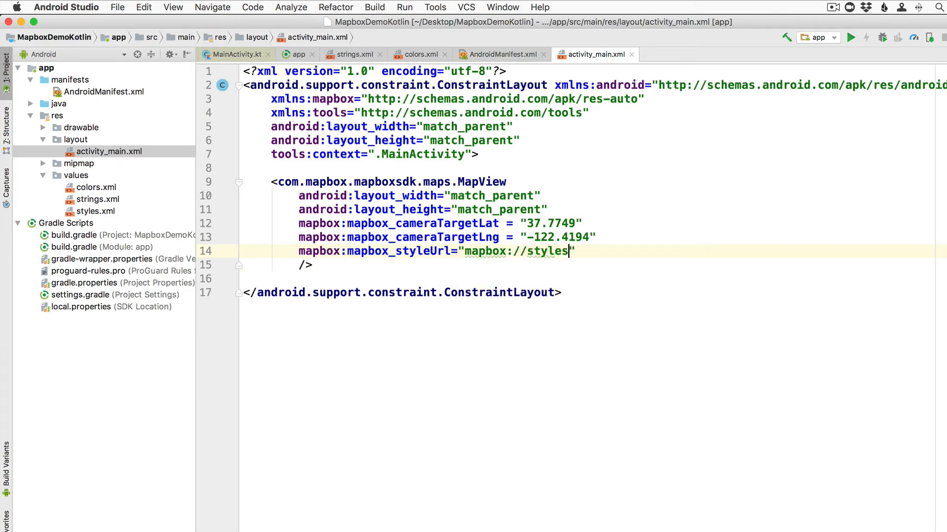
type("/mapbox")
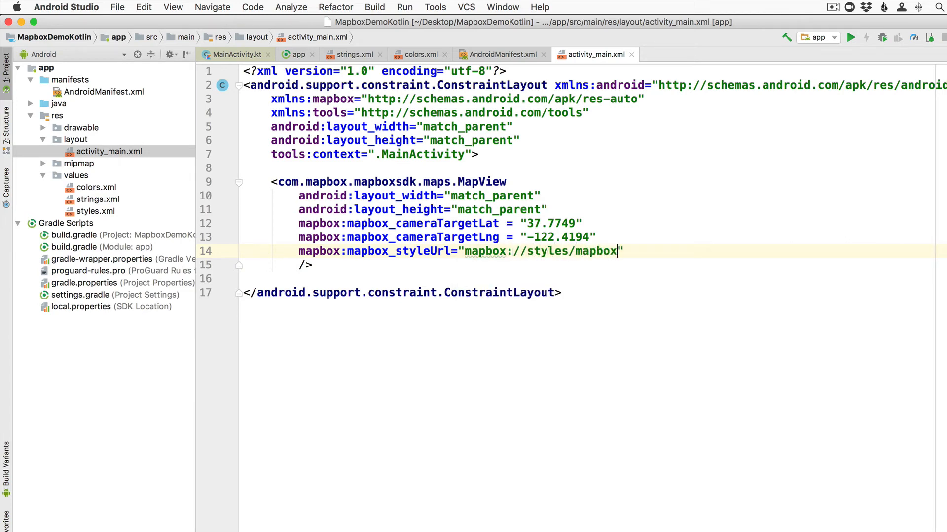
type("/s")
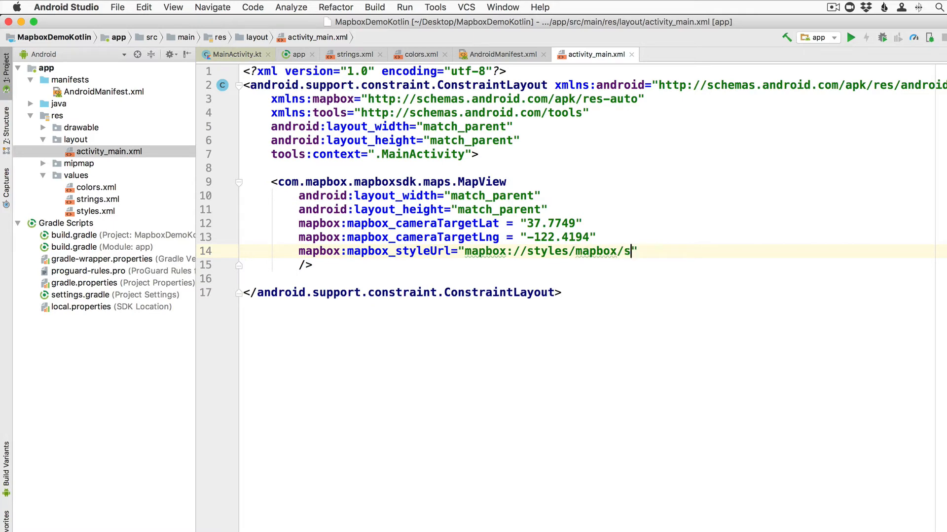
type("treets")
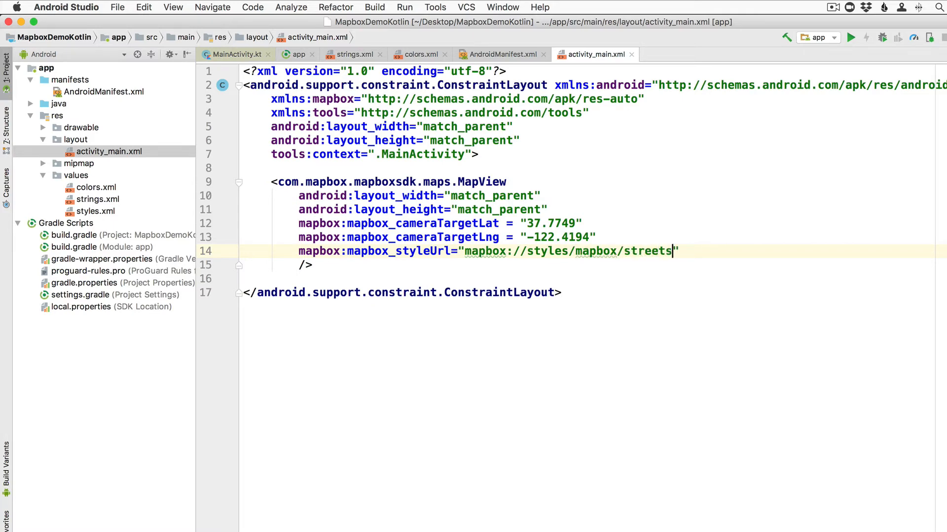
type("-v10")
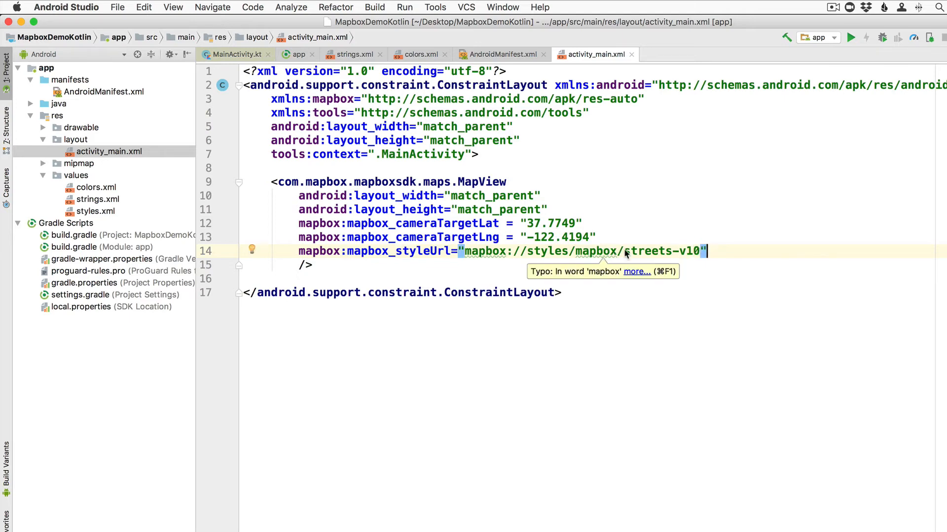
mouse_move(734, 267)
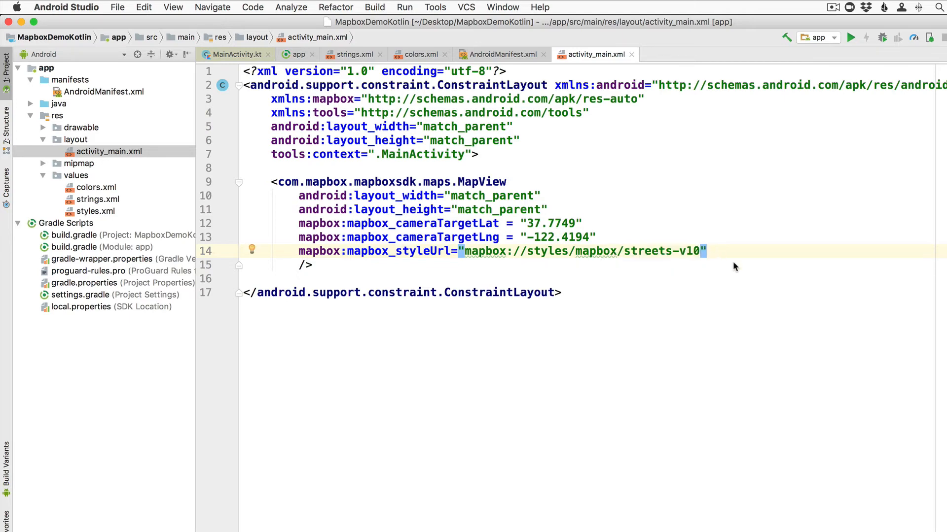
Step: Add mapbox:mapbox_cameraZoom = "12" to the MapView element
type("mapbox")
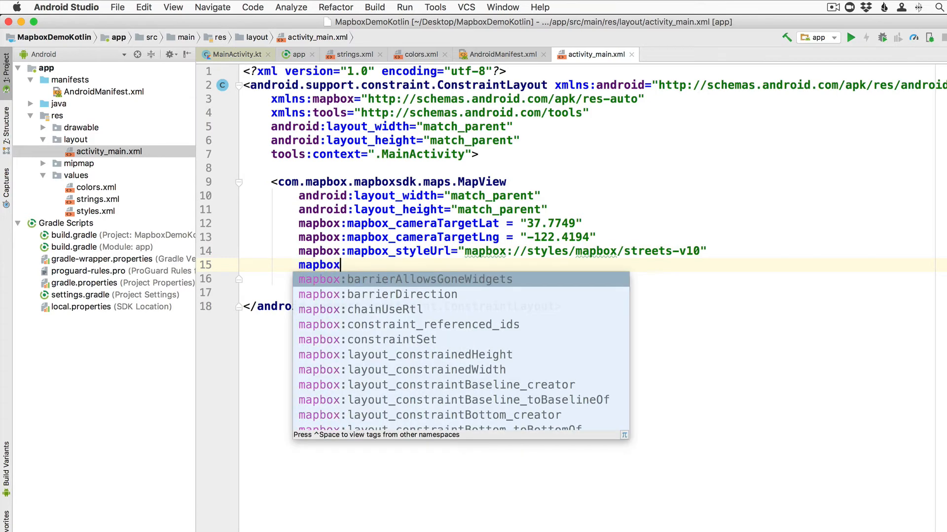
type(":mapbox")
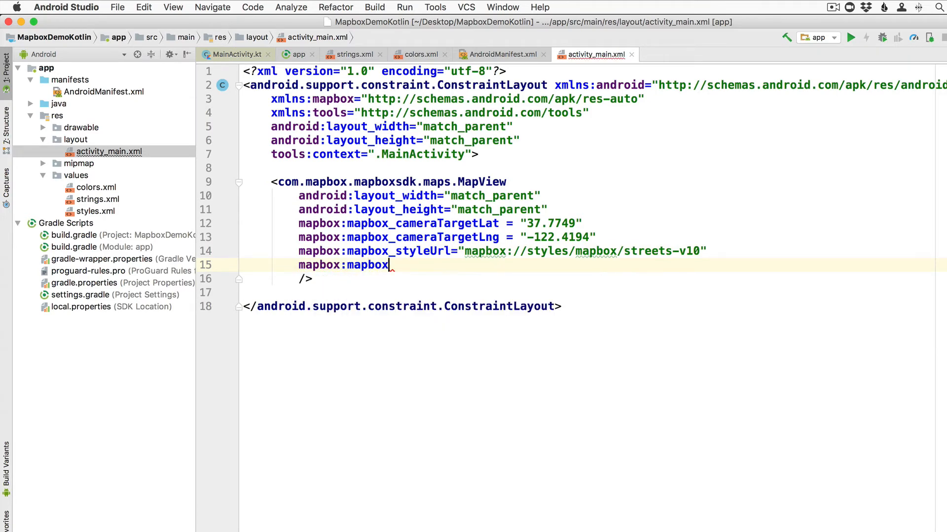
type("_c")
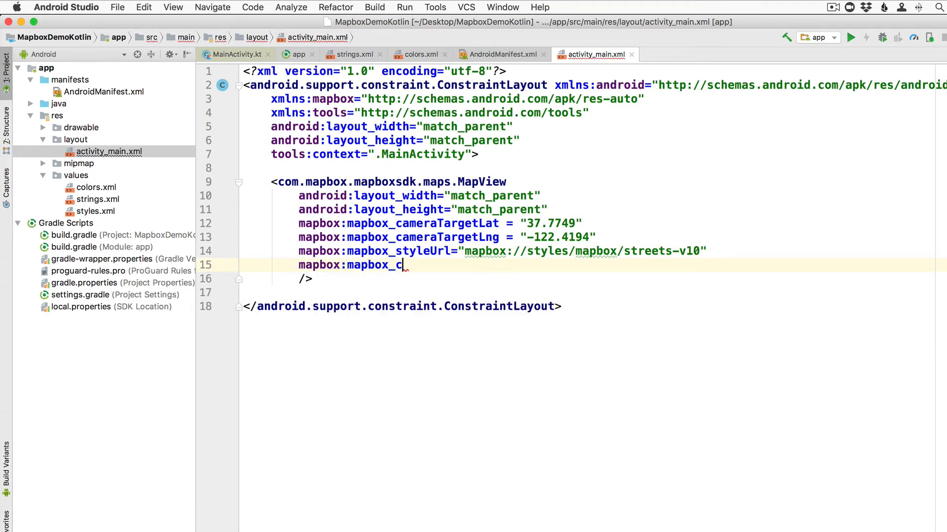
type("ameraZoom")
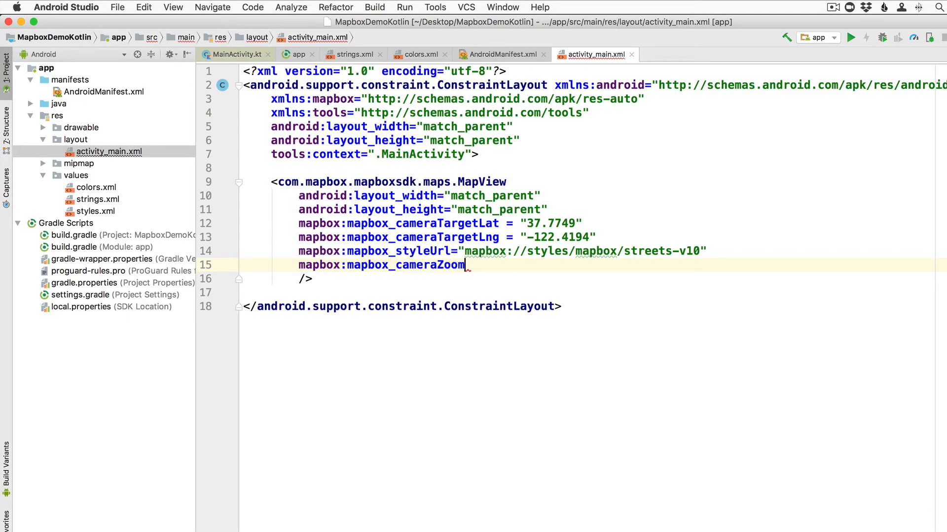
type("= \"\"")
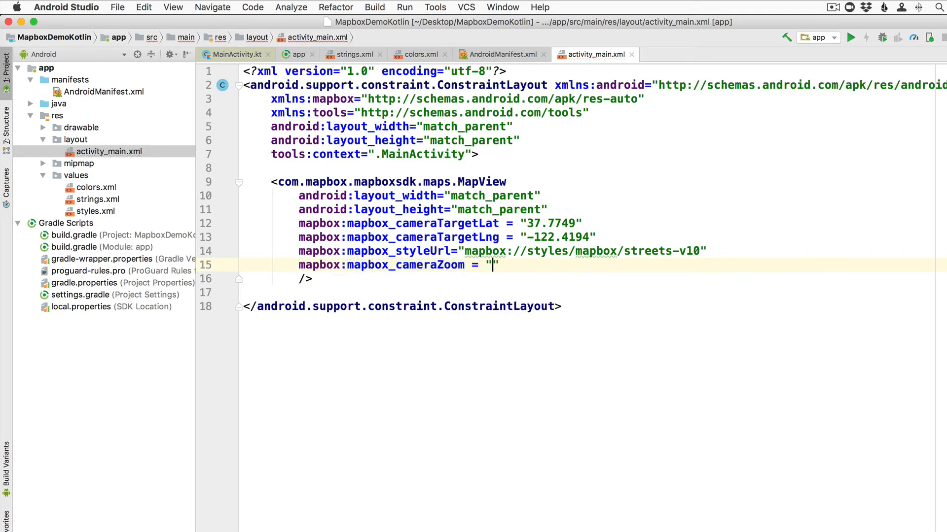
type("12")
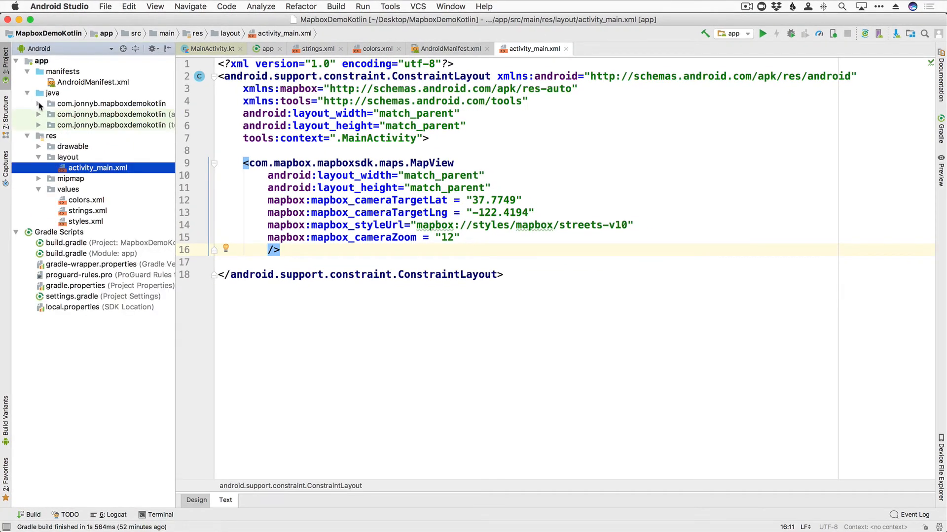
Step: Declare private lateinit var mapView: MapView in MainActivity.kt with the MapView import
left_click(90, 114)
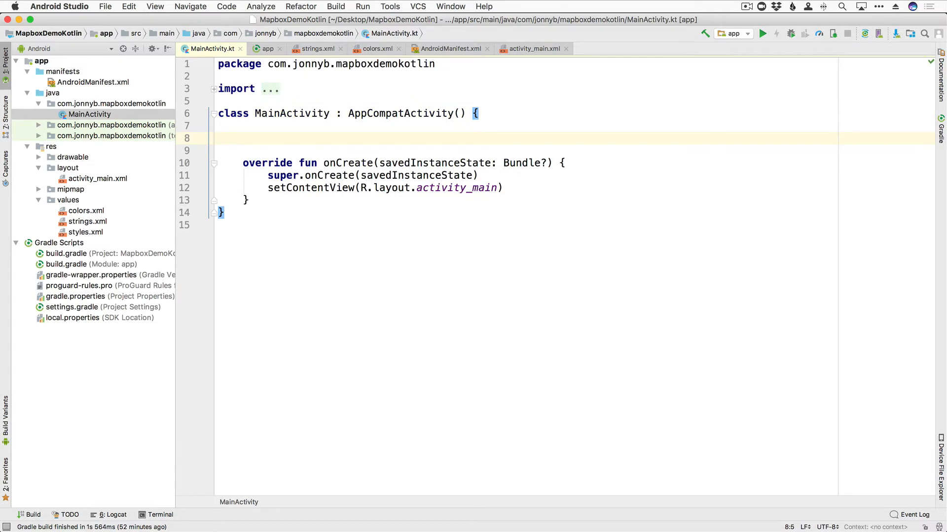
type("private")
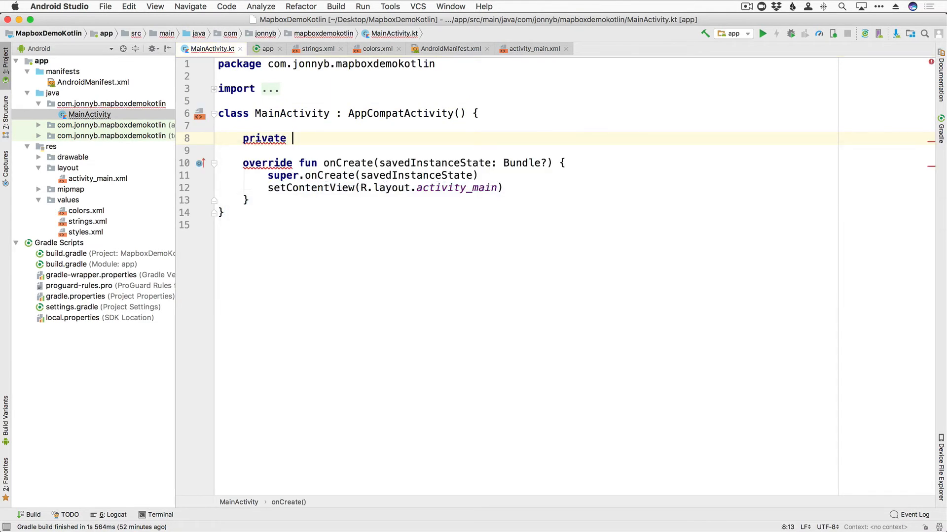
type("lateinit var")
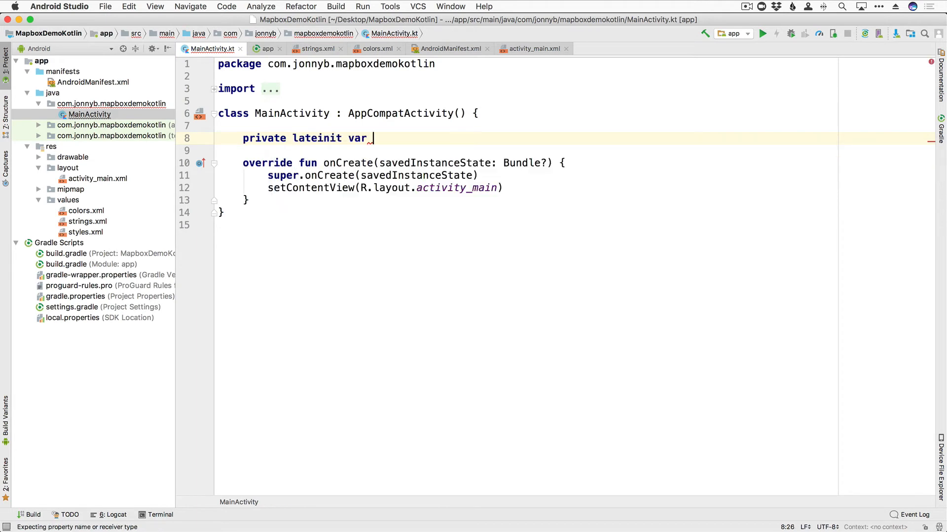
type("mapView")
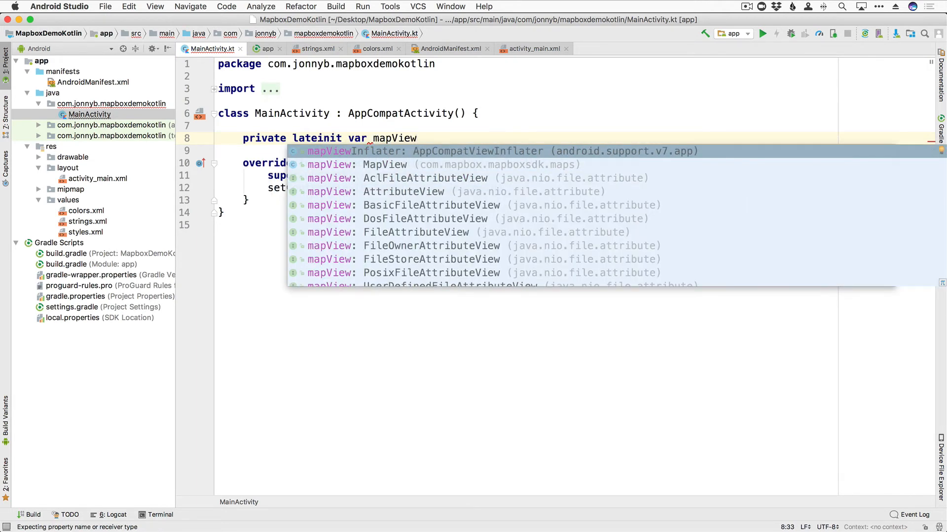
type(": MapView")
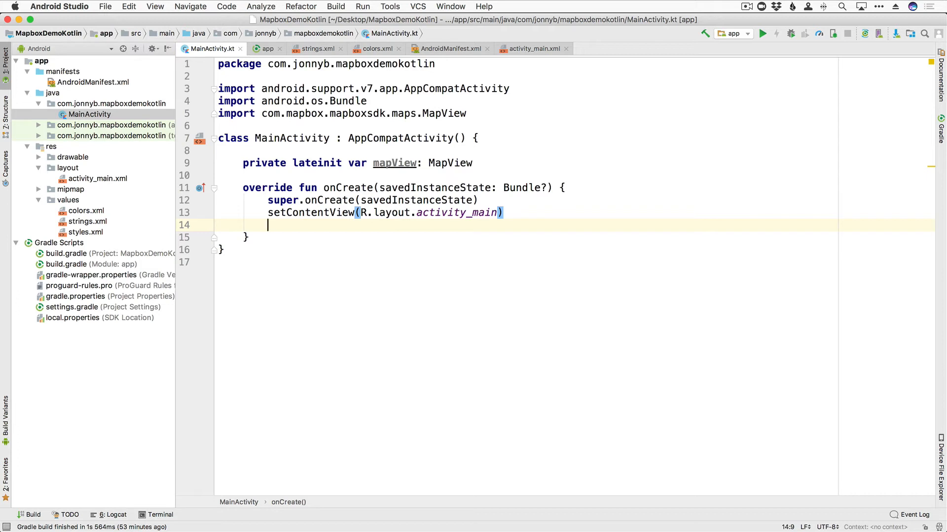
Step: Insert a Mapbox.getInstance call in onCreate with the Mapbox SDK import added
type("import com.mapbox.mapboxsdk.maps.MapboxMap")
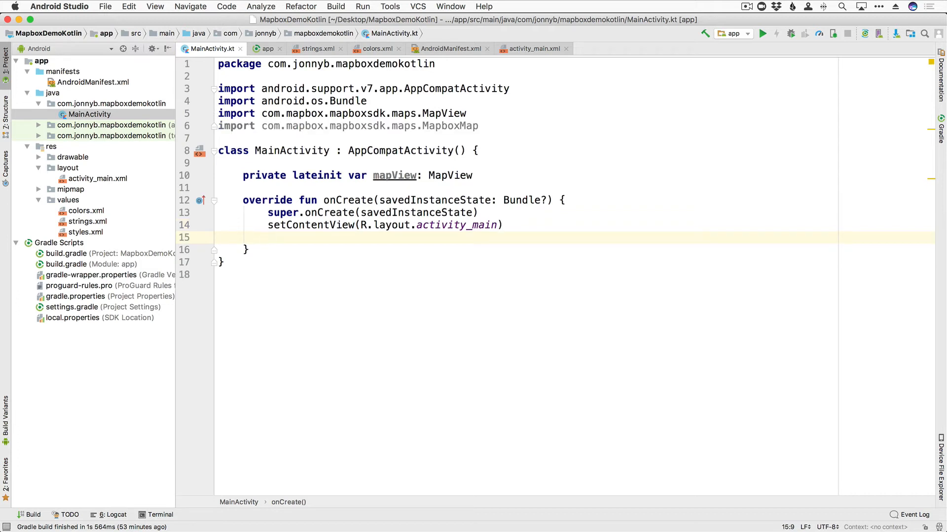
type("Mapbox.")
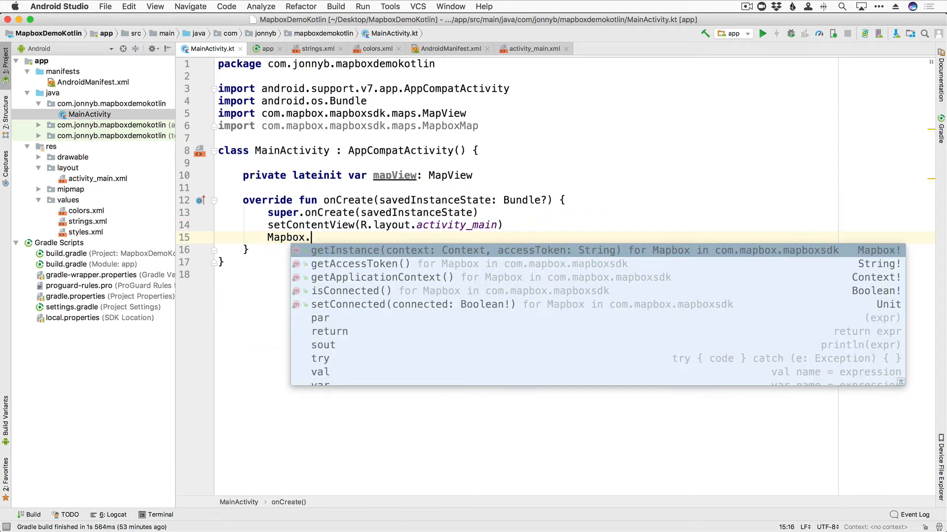
type("get")
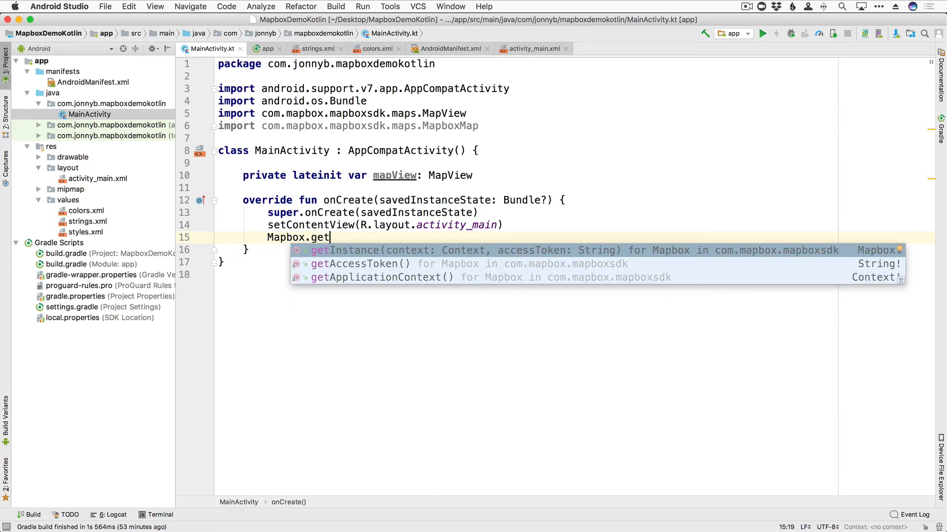
left_click(344, 249)
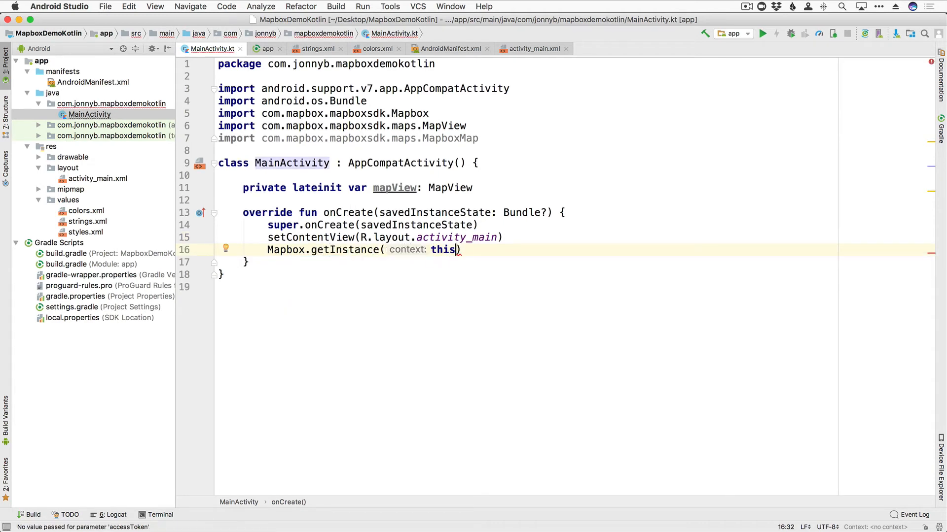
Step: Pass applicationContext and getString(R.string.access_token) as the getInstance arguments
key("Backspace")
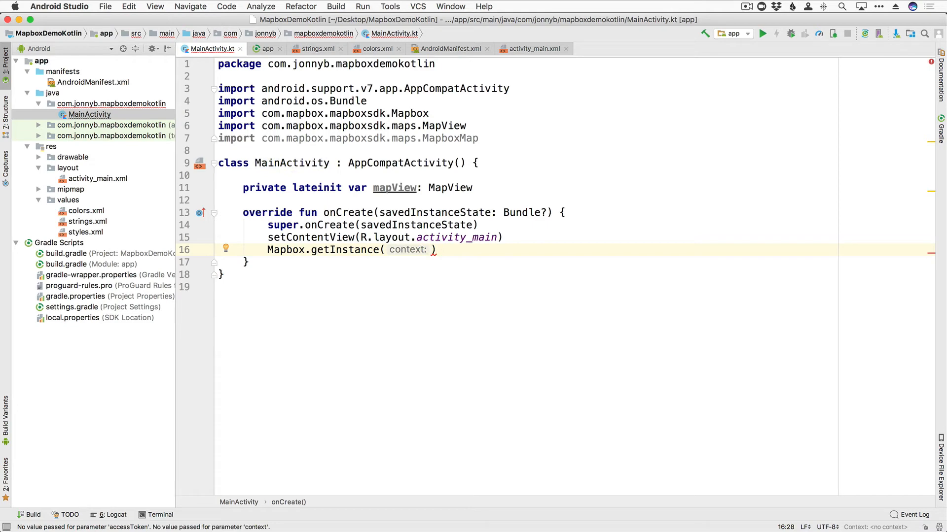
type("applicationContext,")
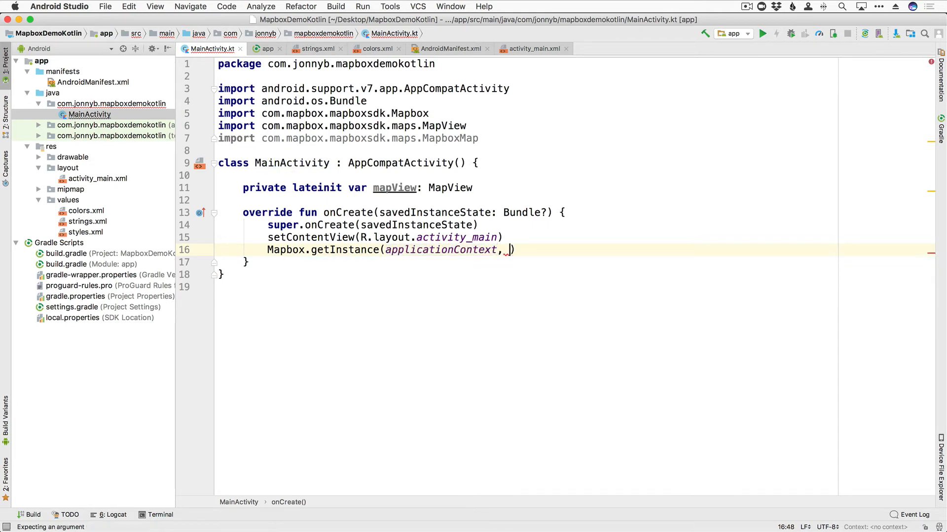
type("get")
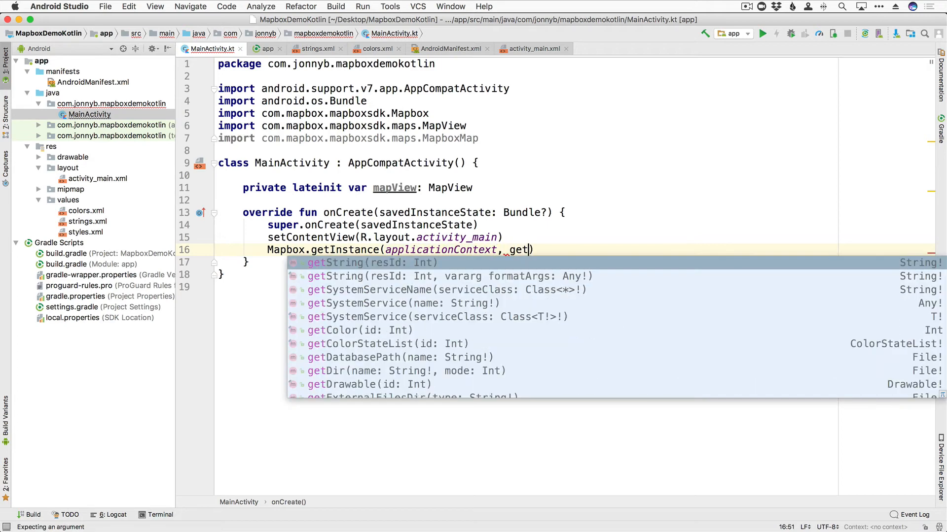
type("String(R.")
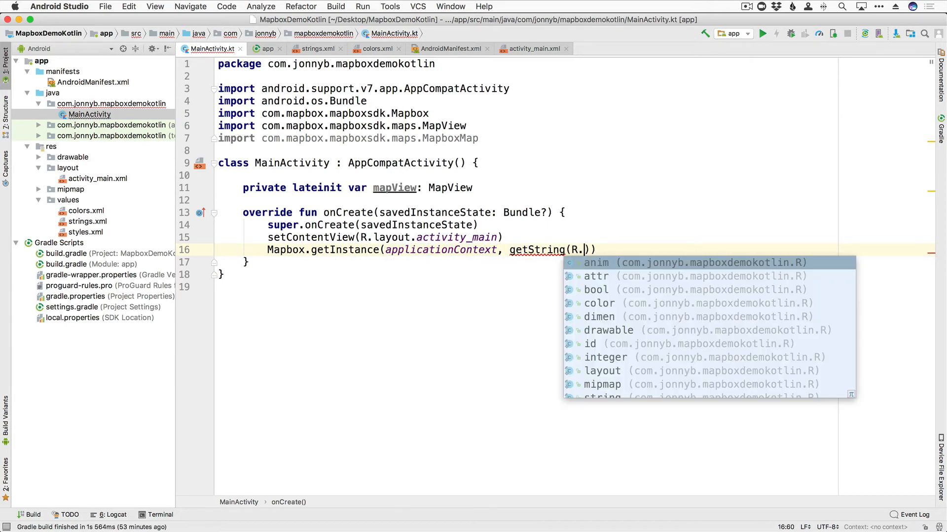
type("string.access_token")
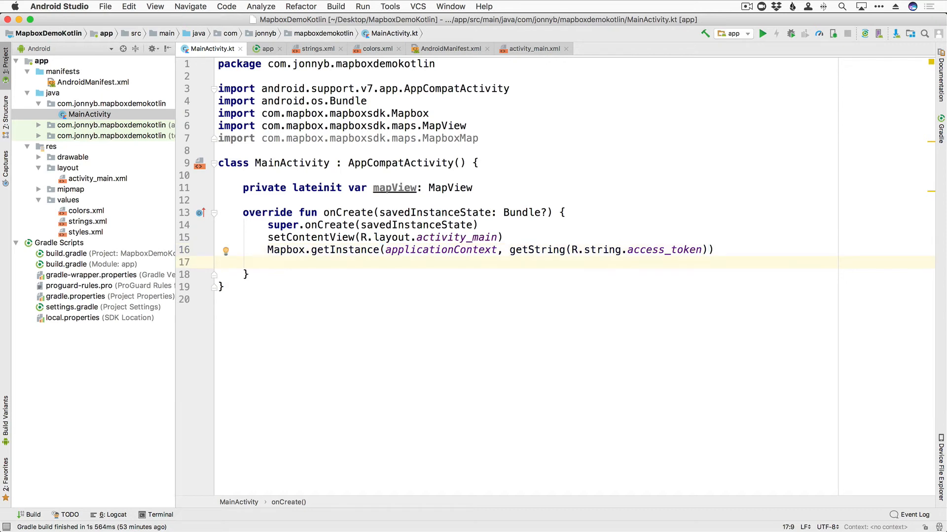
Step: Start the line mapView = findViewById(R.id. in onCreate and begin adding an id to the MapView tag
type("mapView")
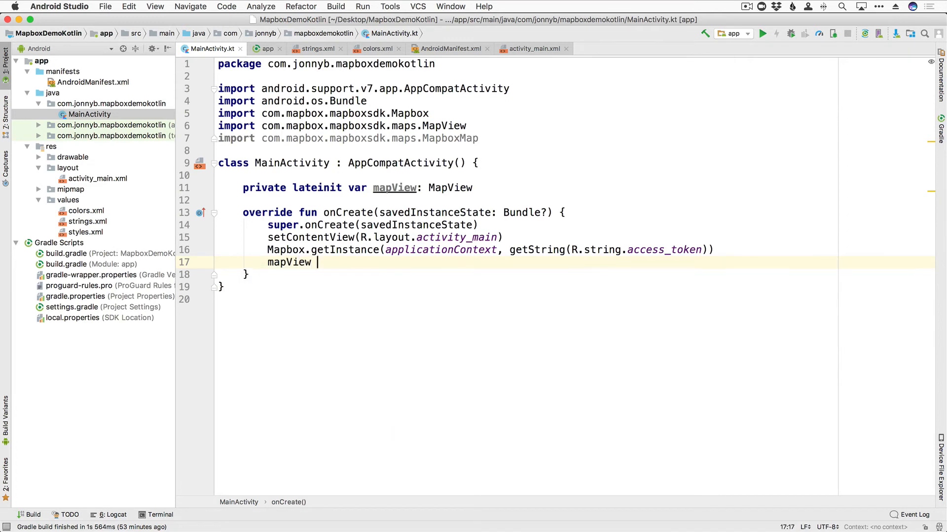
type("= findViewById(R.id.")
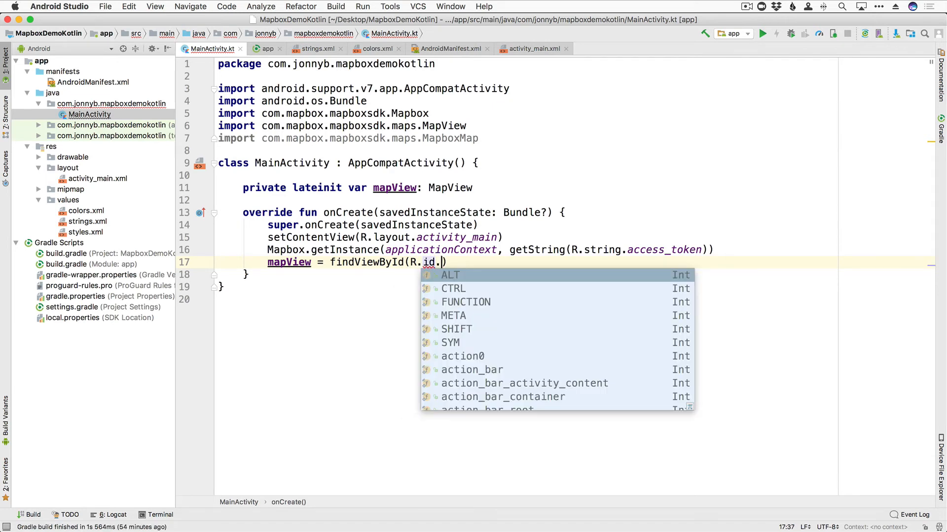
type("mapView")
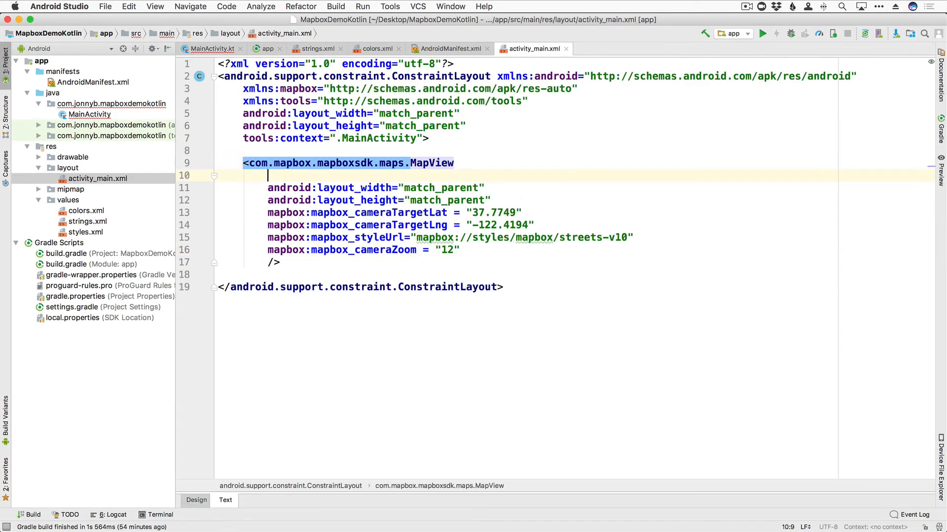
Step: Give the MapView element android:id="@+id/mapView" and return to MainActivity.kt
type("android:id")
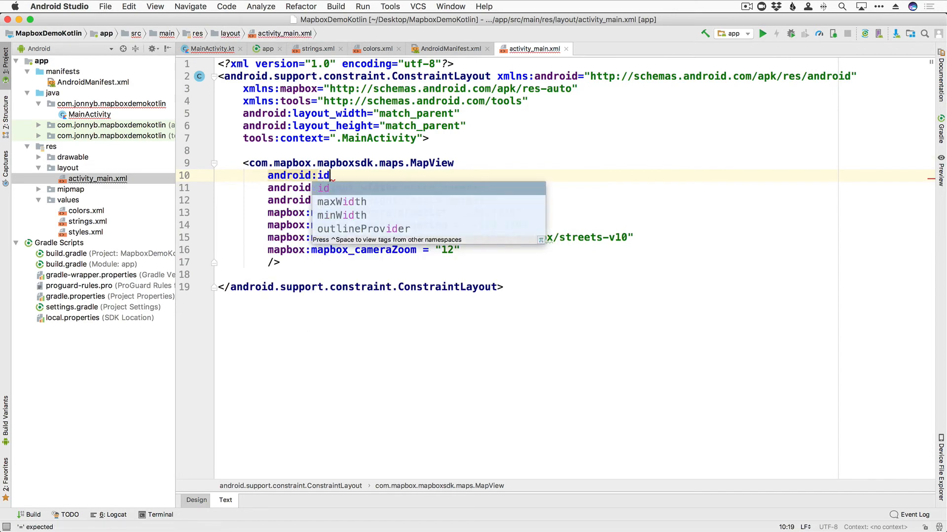
type("=\"@+id/\"")
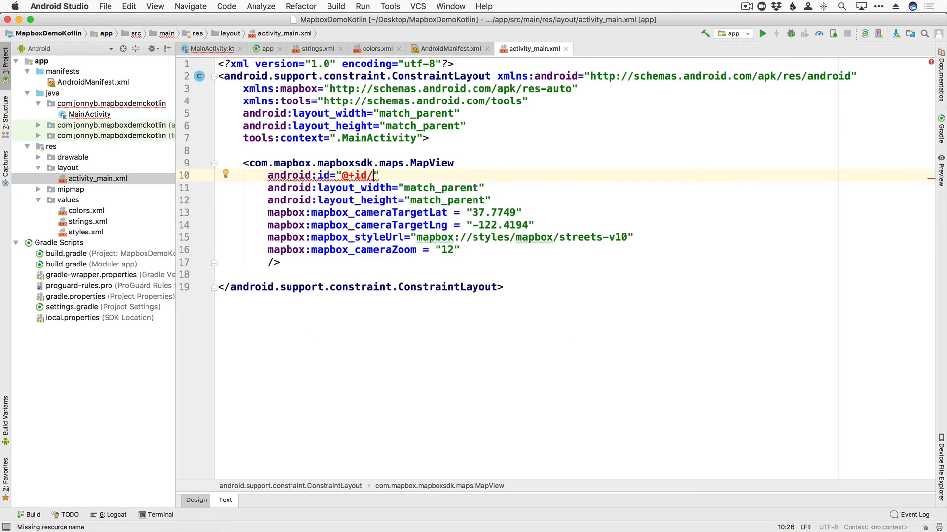
type("mapView")
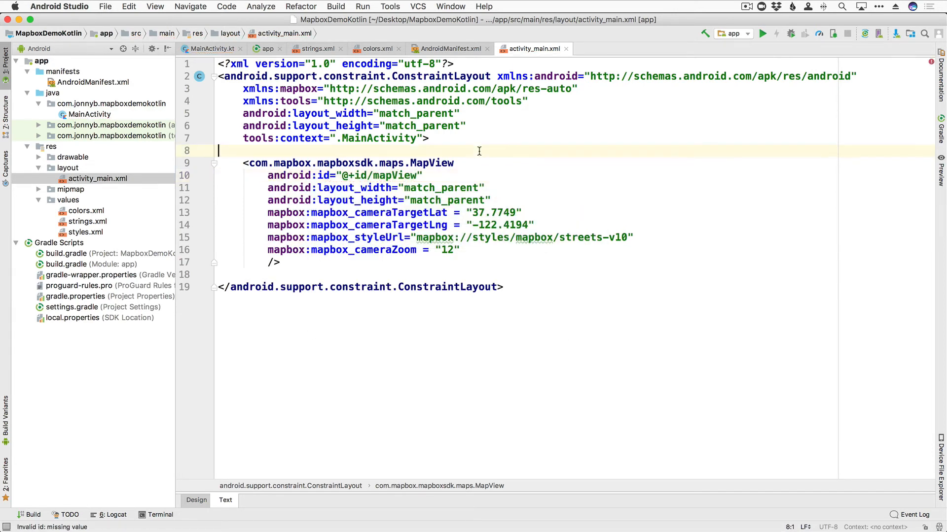
left_click(90, 114)
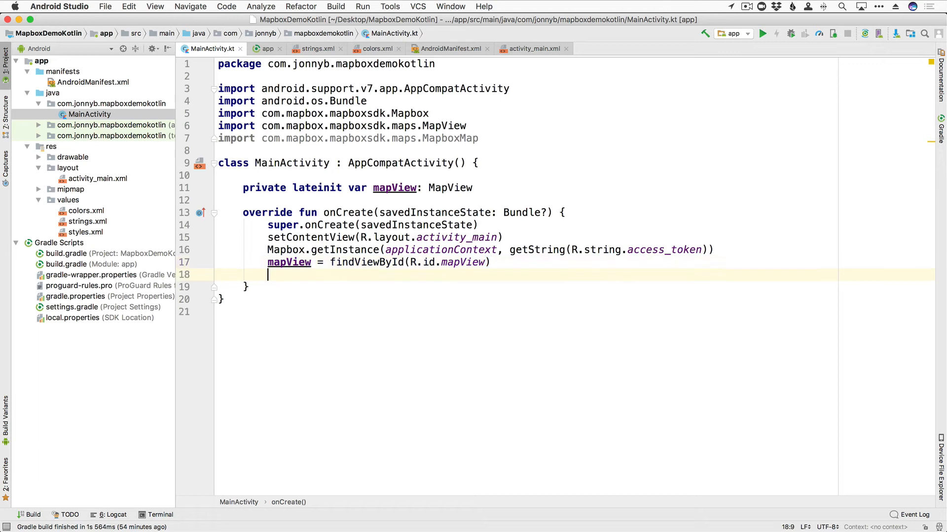
Step: Call mapView.onCreate(savedInstanceState) right after the findViewById(R.id.mapView) assignment
type("map")
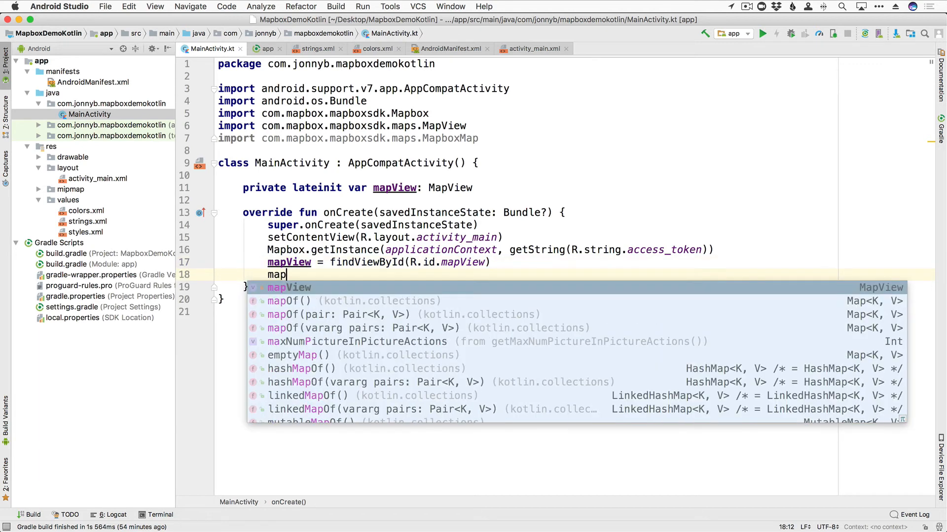
type("View.onc")
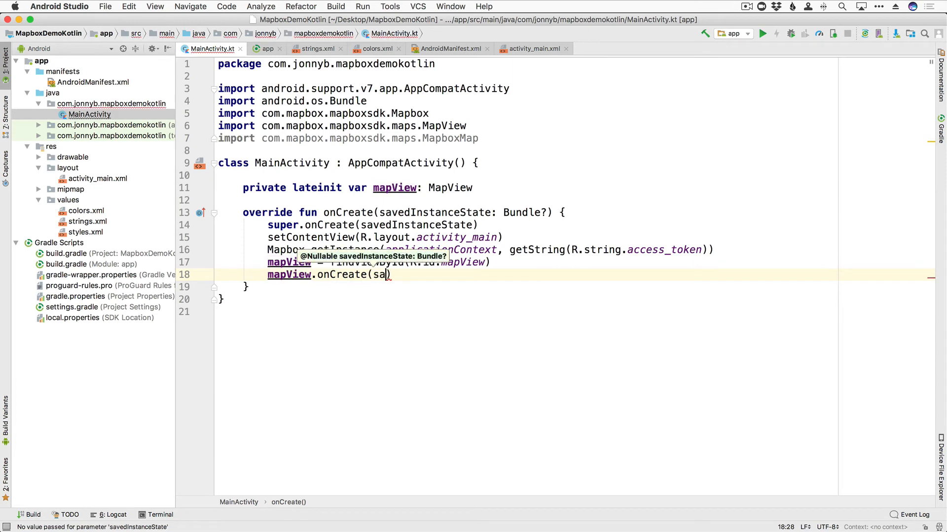
type("vedInstanceState")
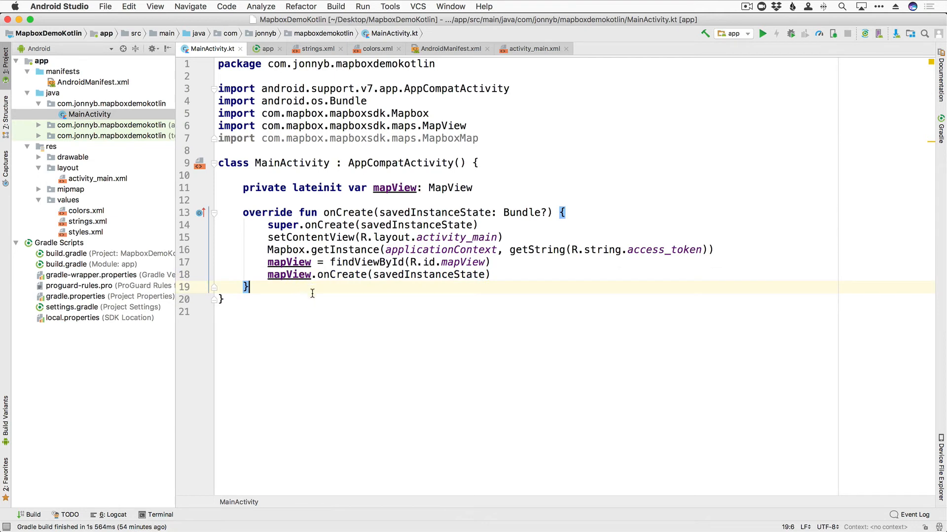
mouse_move(772, 88)
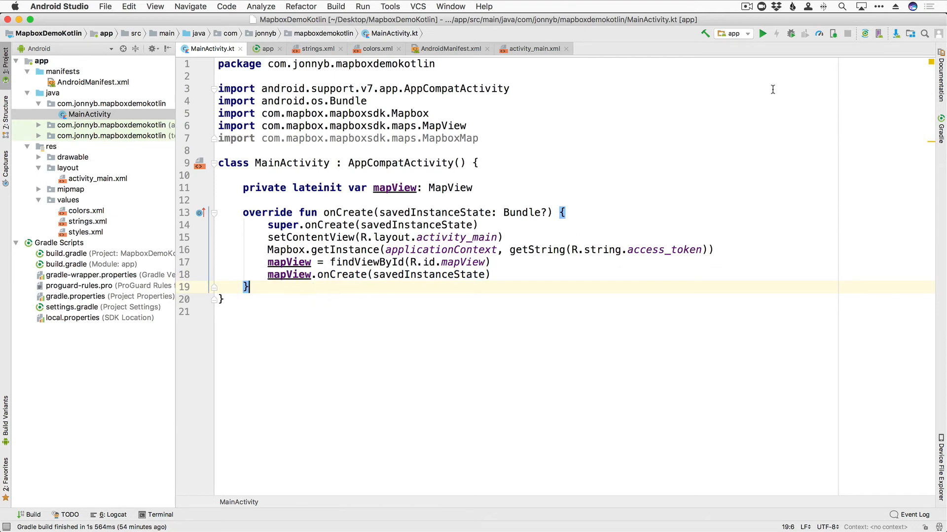
Step: Run MapboxDemoKotlin on the connected BLU R1 HD phone, showing the San Francisco street map
left_click(763, 34)
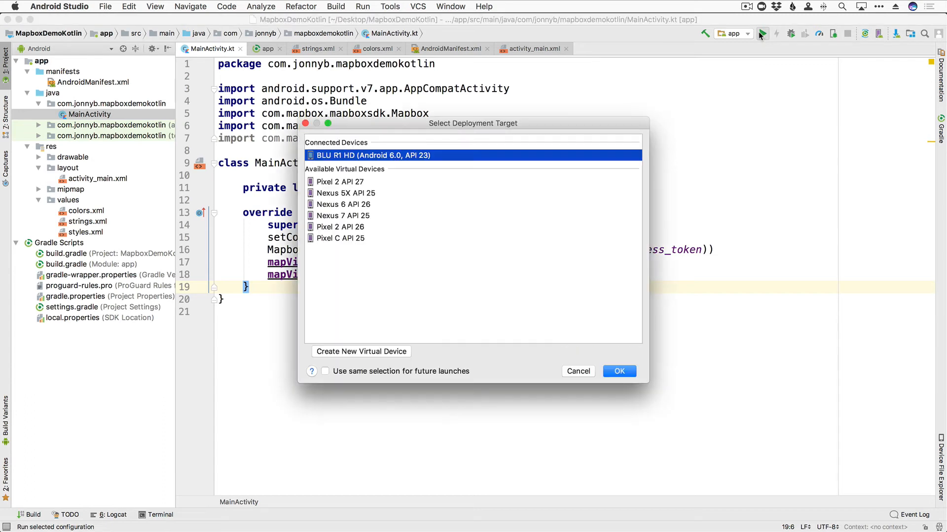
left_click(618, 371)
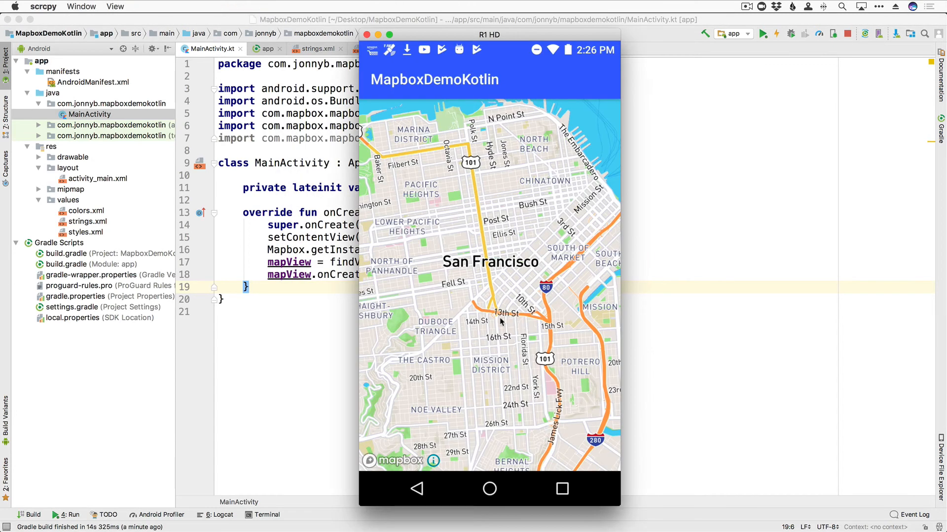
mouse_move(492, 353)
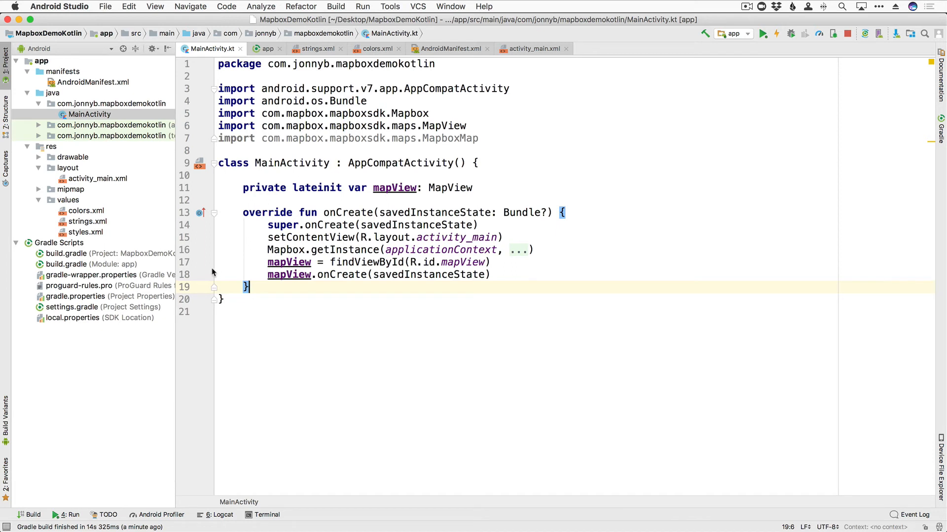
mouse_move(130, 192)
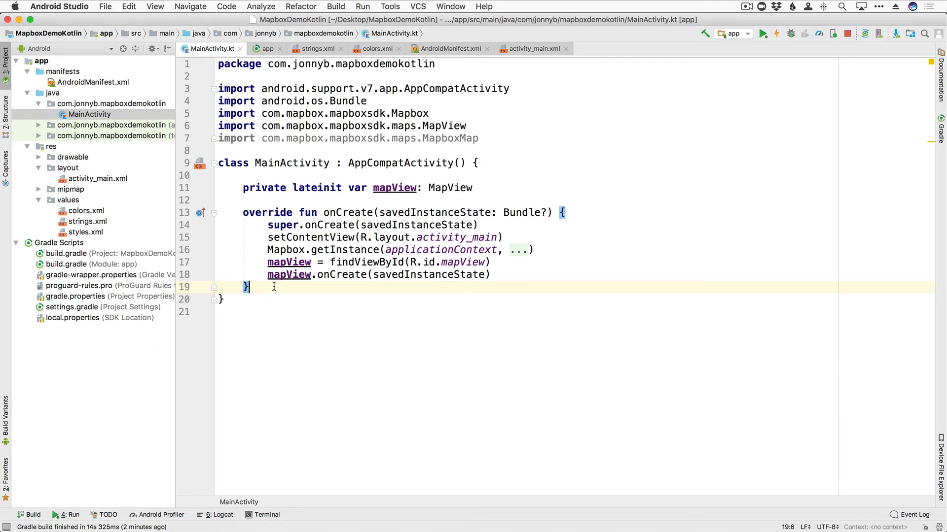
key("enter")
type("override fun onStart() {")
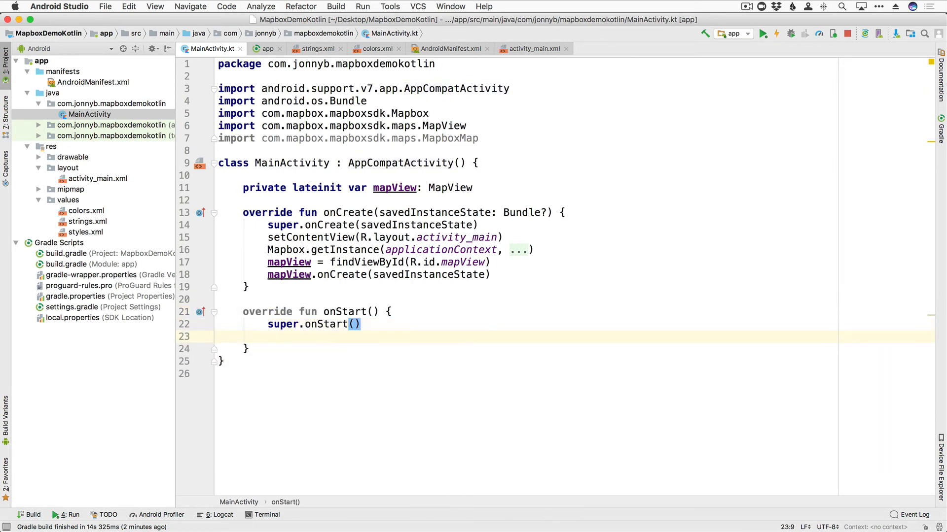
Step: Override onStart and onResume, forwarding each to mapView.onStart() and mapView.onResume()
type("mapView")
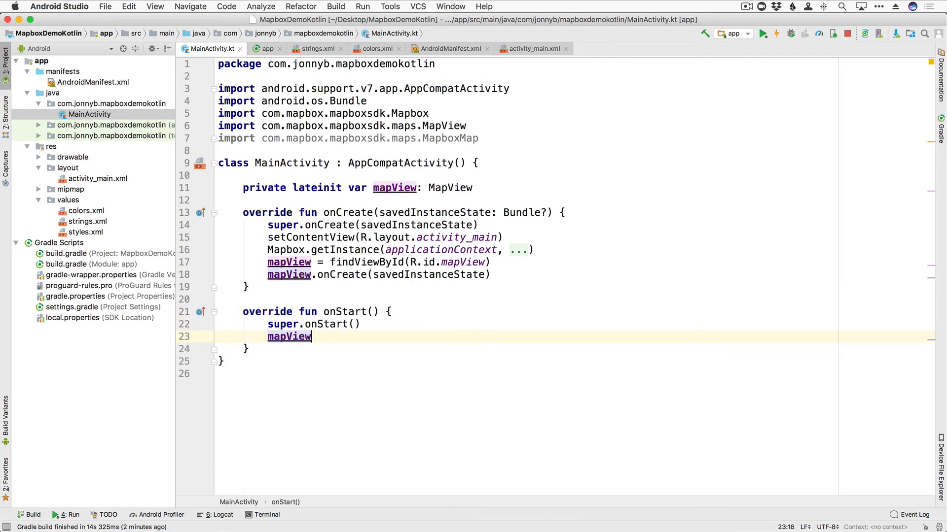
type(".ons")
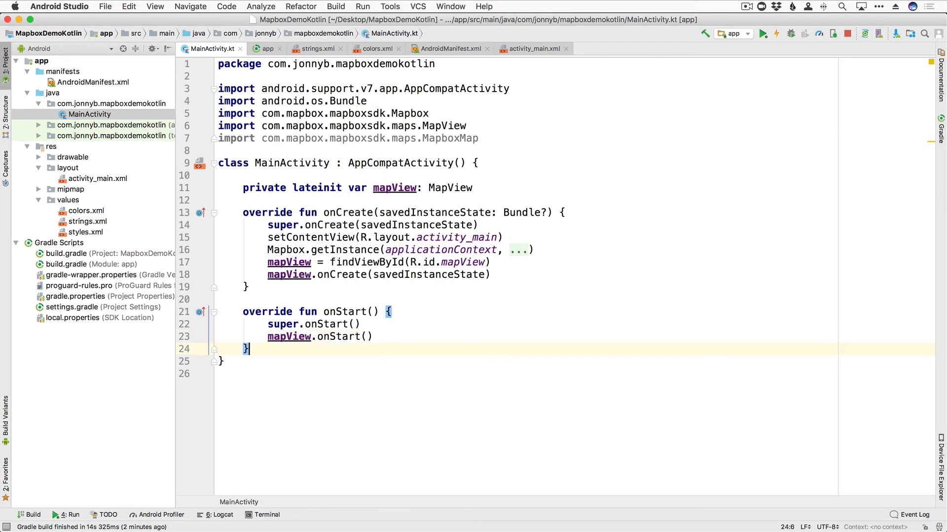
type("onre")
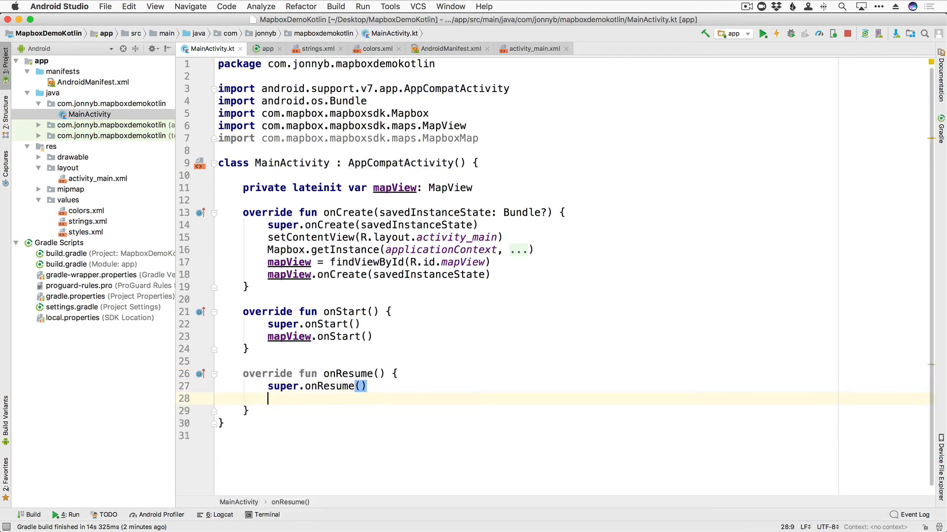
type("mapView.onres")
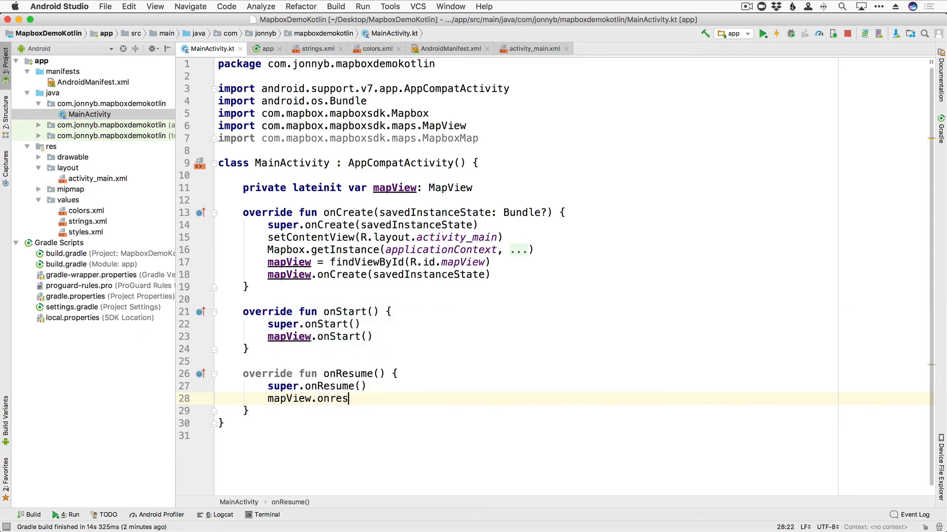
key("Enter")
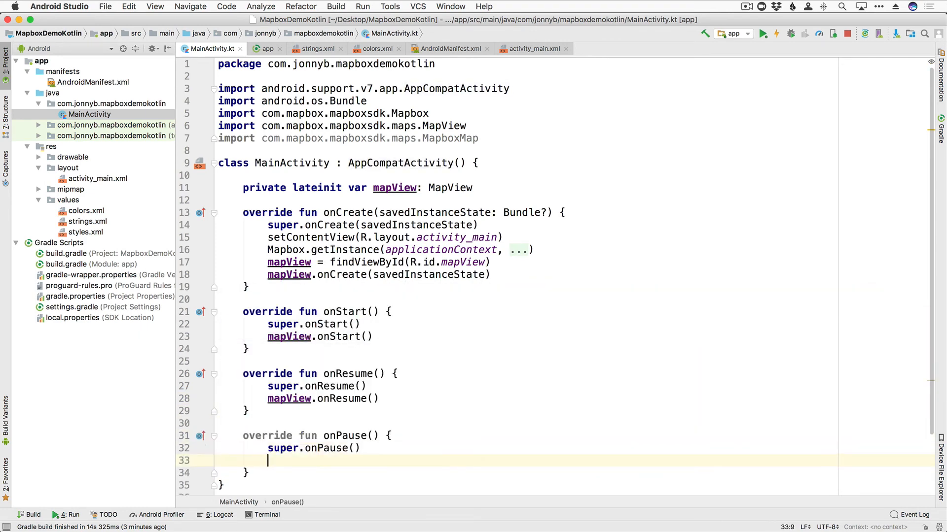
Step: Override onPause, onStop and onDestroy forwarding to mapView, then start an onSaveInstanceState override
type("mapView.onPause(")
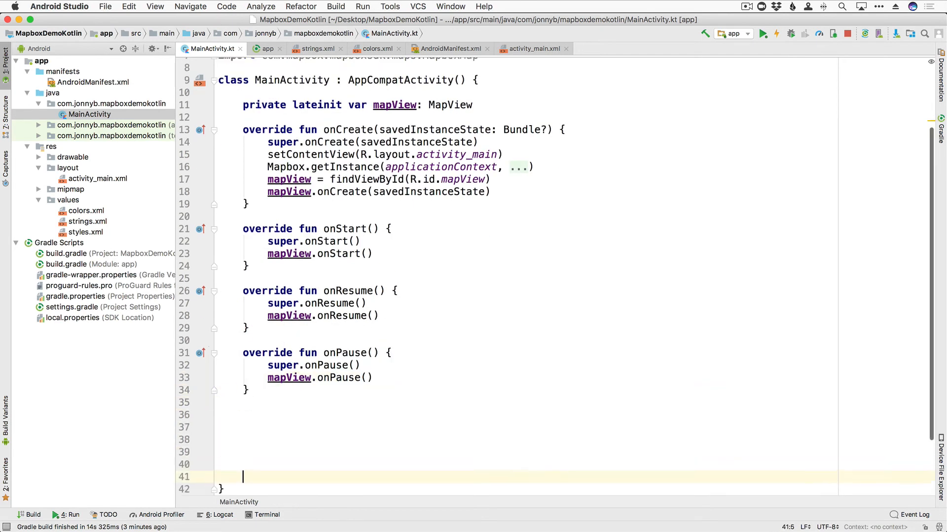
type("onstop(")
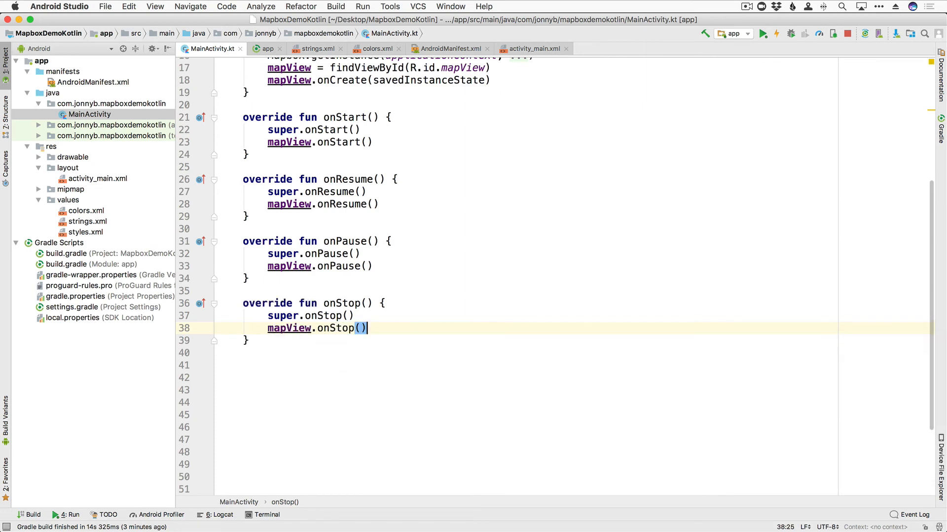
type("onDestroy() {")
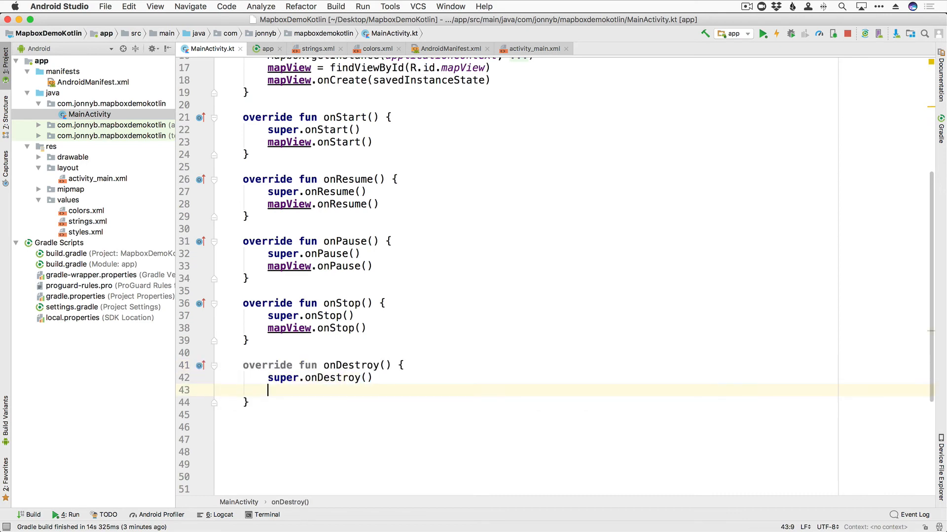
type("mapView.onDestroy(")
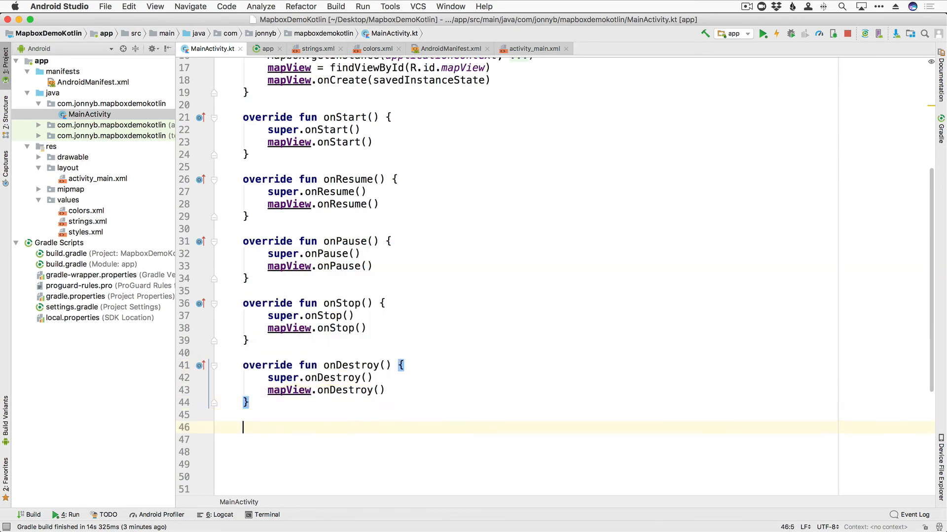
type("onsaveInstanceState(outState: Bundle?) {")
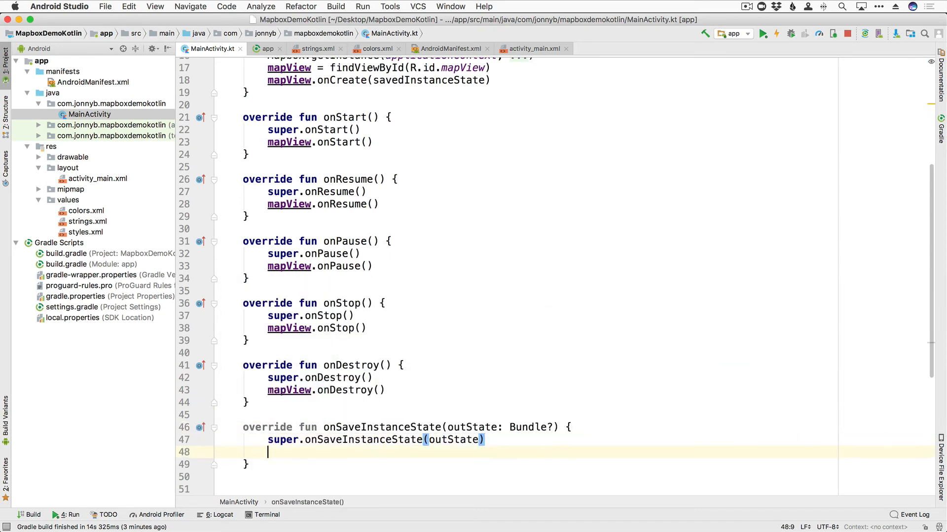
Step: Inside onSaveInstanceState, call mapView.onSaveInstanceState(outState) when outState is not null
type("if (outState !=")
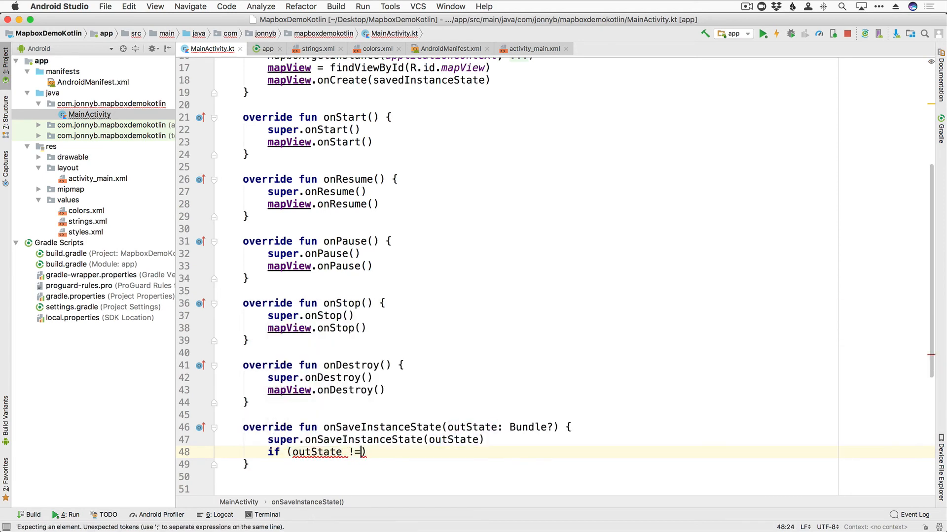
type("null) {")
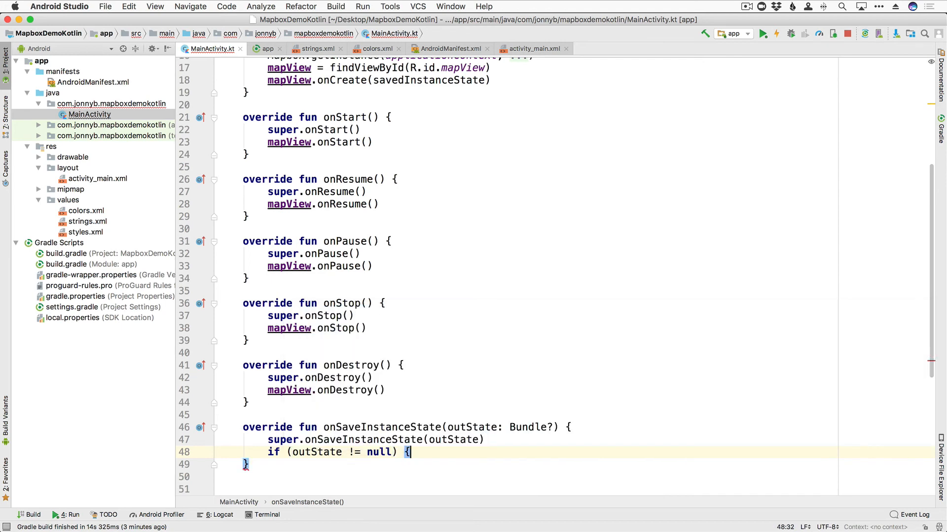
key("enter")
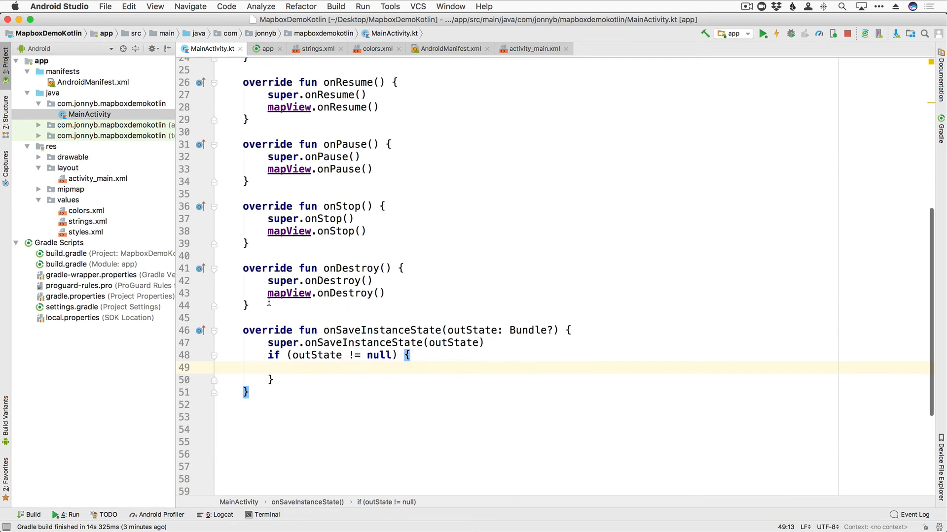
type("mapView.onSaveInstanceState(")
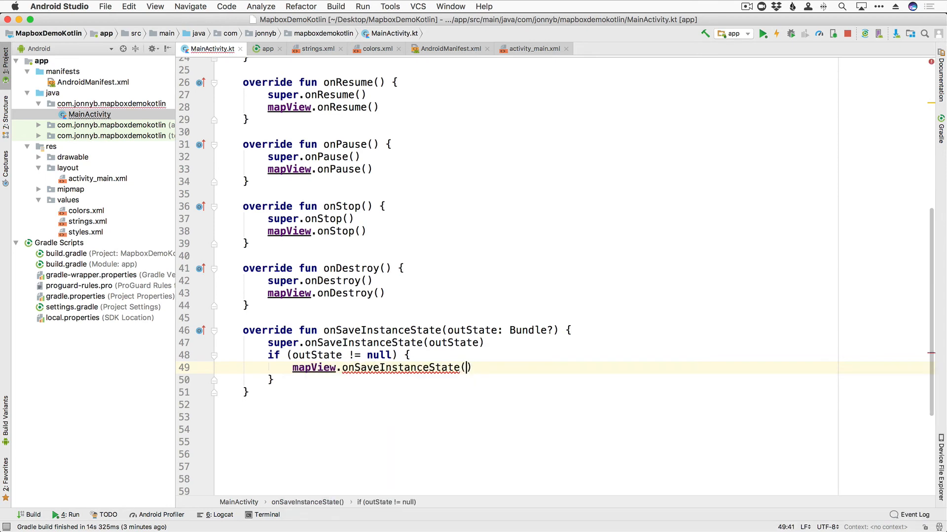
type("outState")
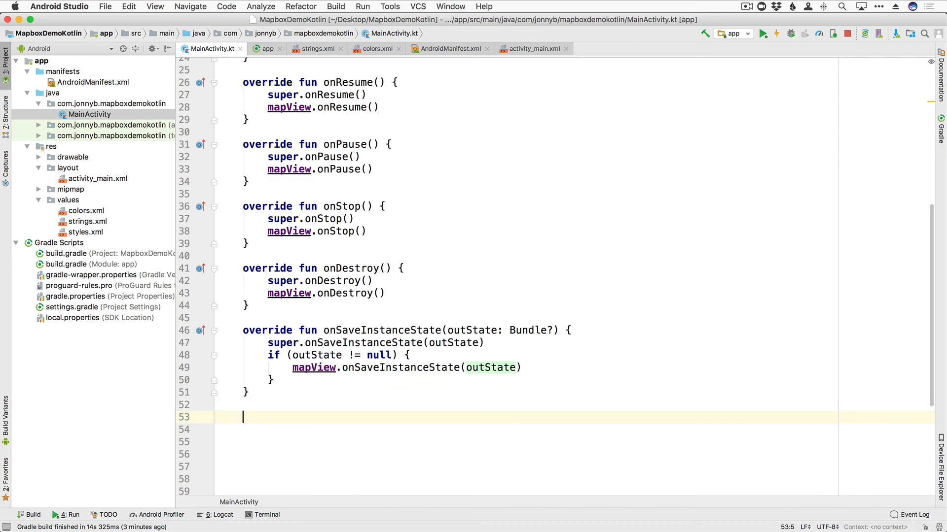
Step: Override onLowMemory and forward it to mapView
type("onlo")
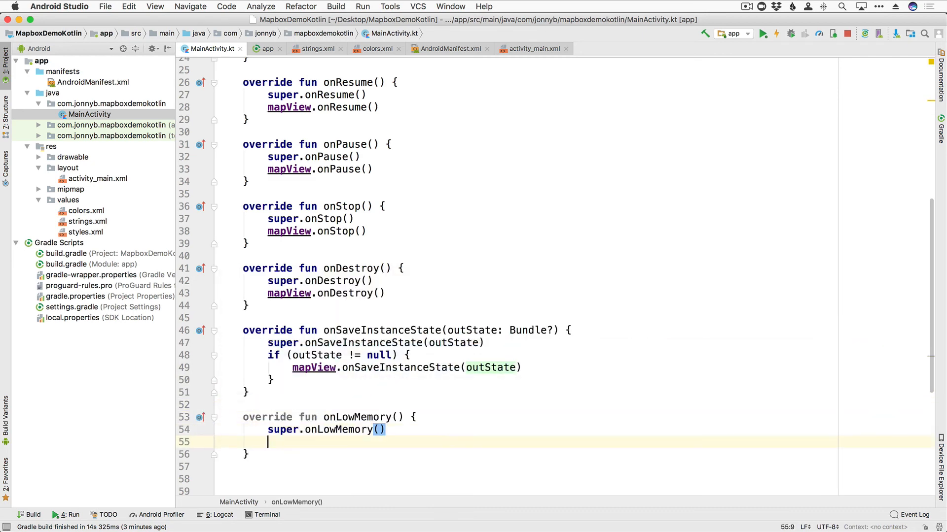
type("mapView.")
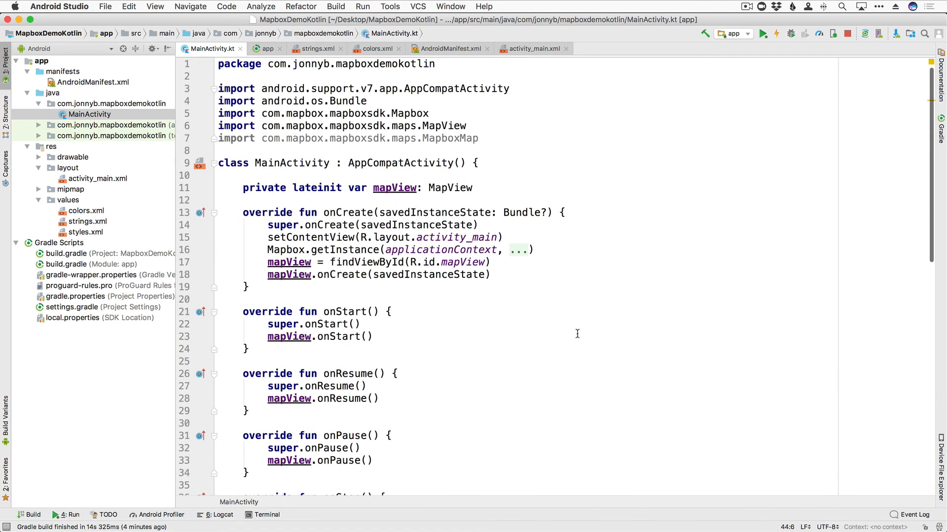
mouse_move(447, 167)
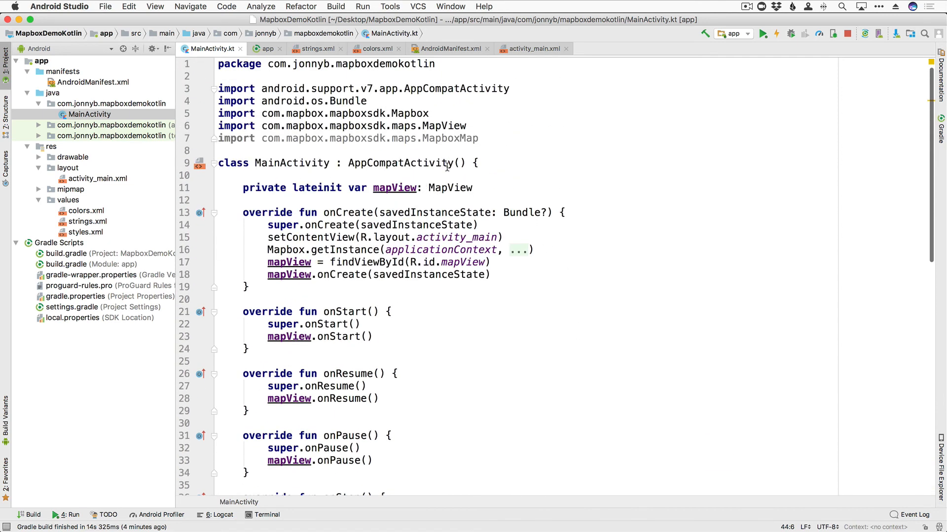
Step: Change the MapView's mapbox_styleUrl from streets-v10 to dark-v9 in activity_main.xml
left_click(528, 48)
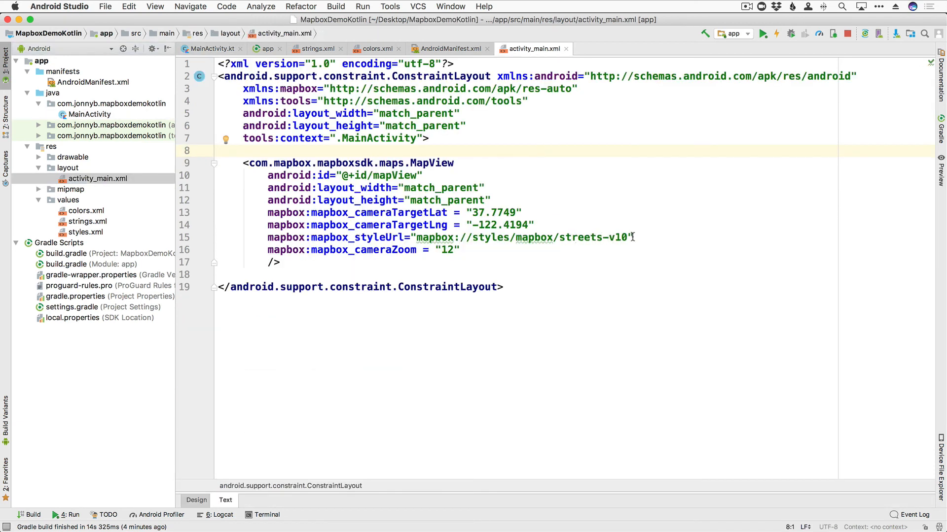
double_click(579, 237)
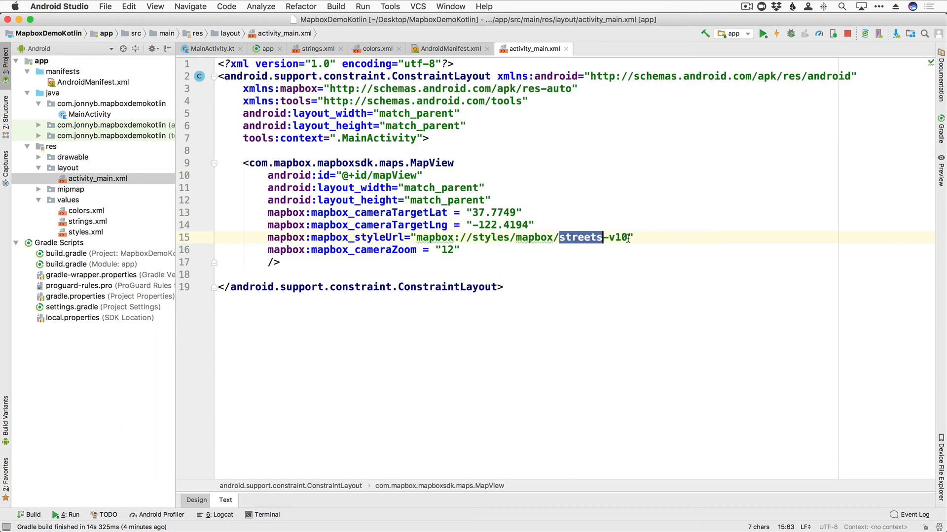
key("Delete")
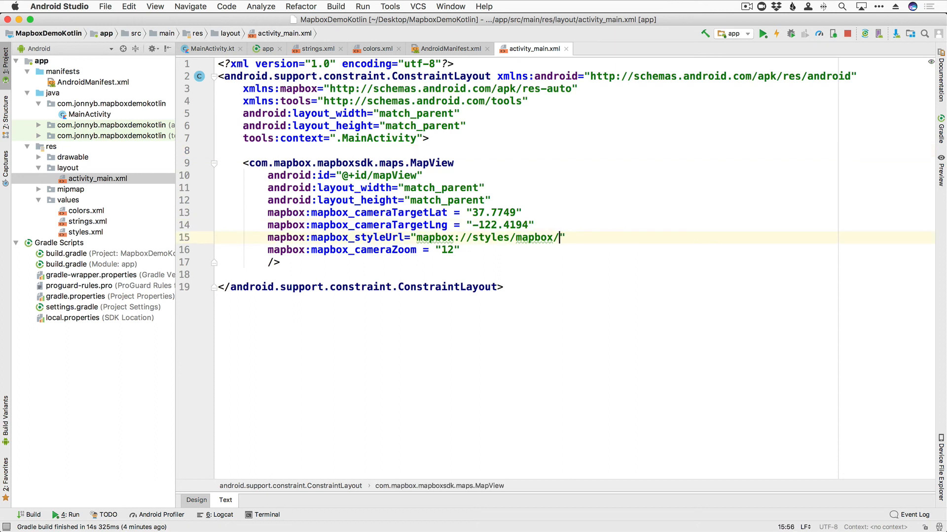
type("dark-")
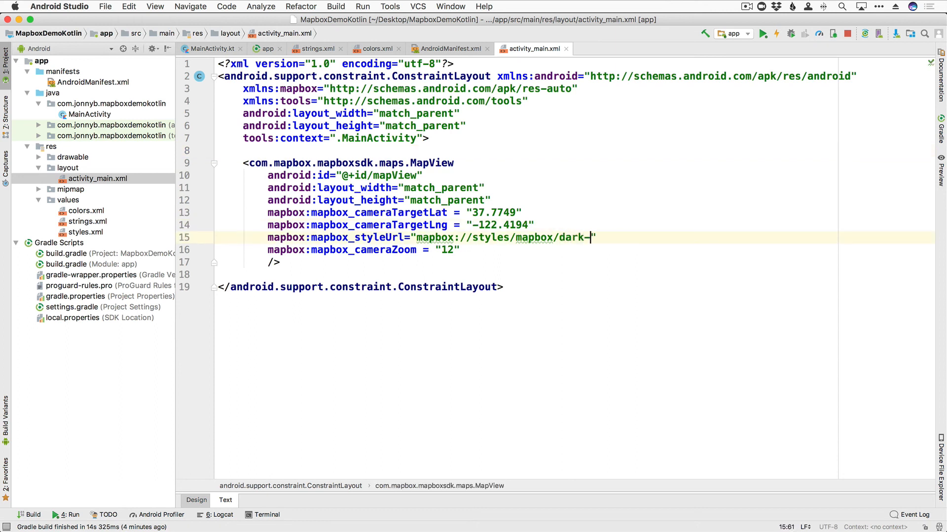
type("v9")
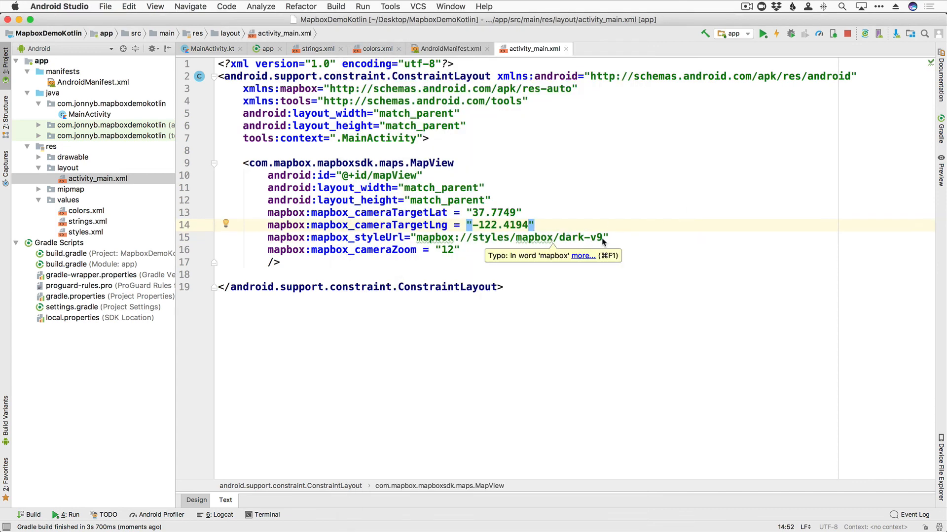
Step: Replace dark-v9 with traffic-day-v2 in the style URL and apply the change to the running app
type("tra")
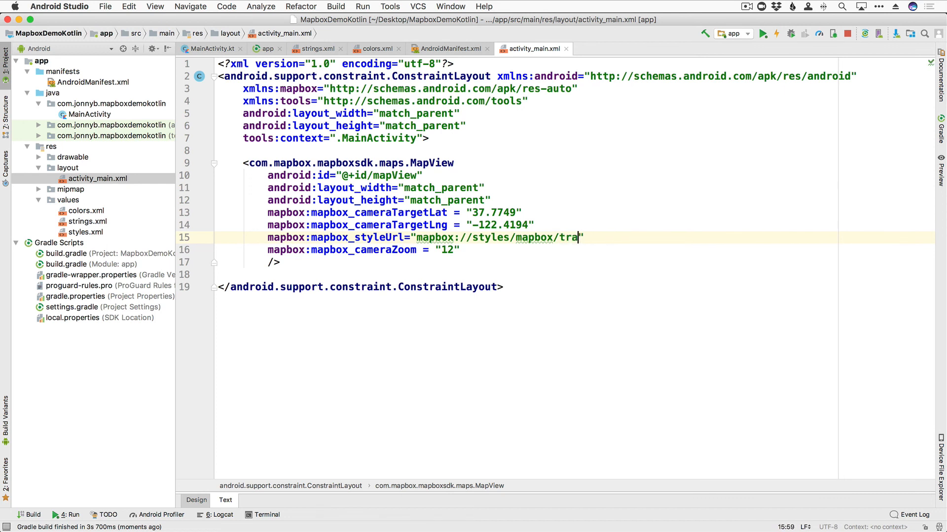
type("ffic-")
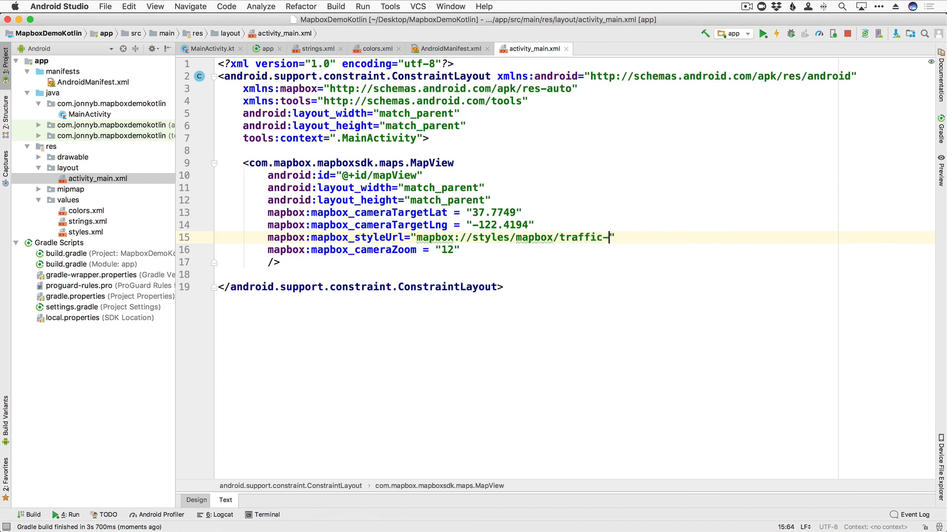
type("day-v2")
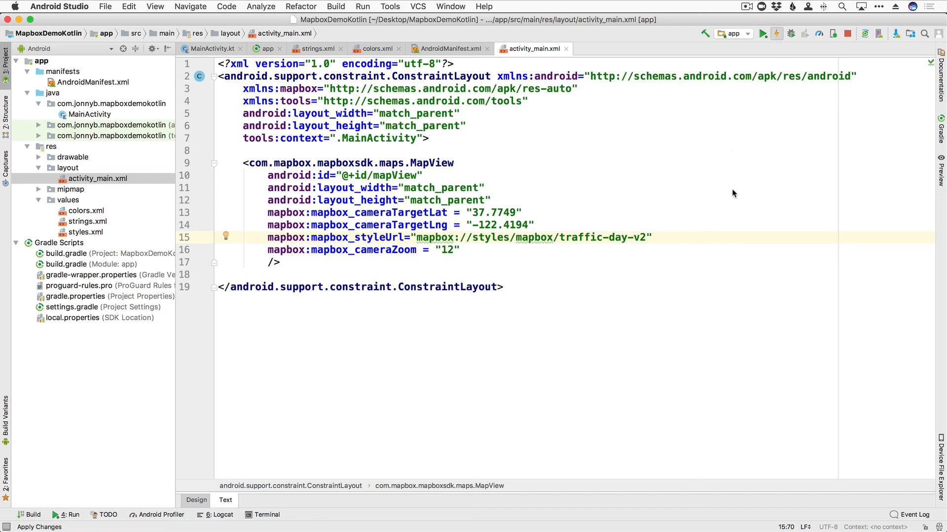
left_click(762, 34)
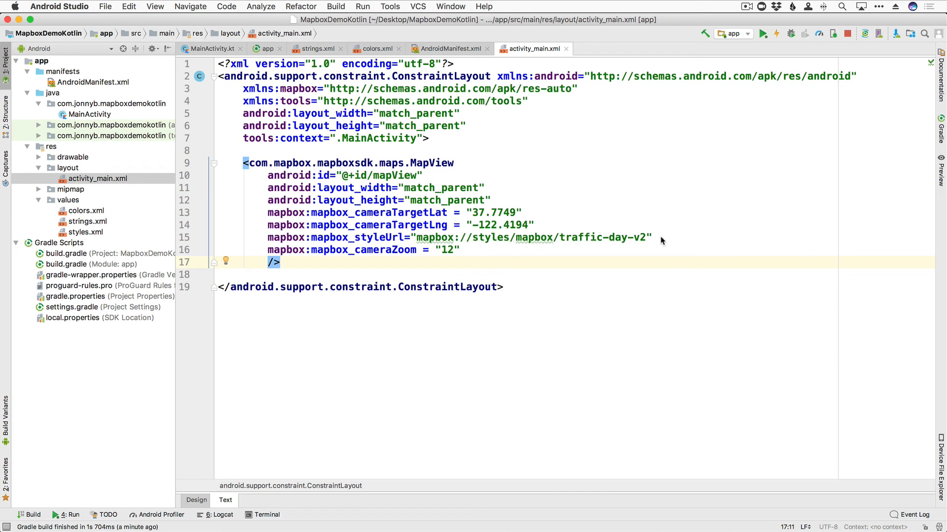
mouse_move(421, 264)
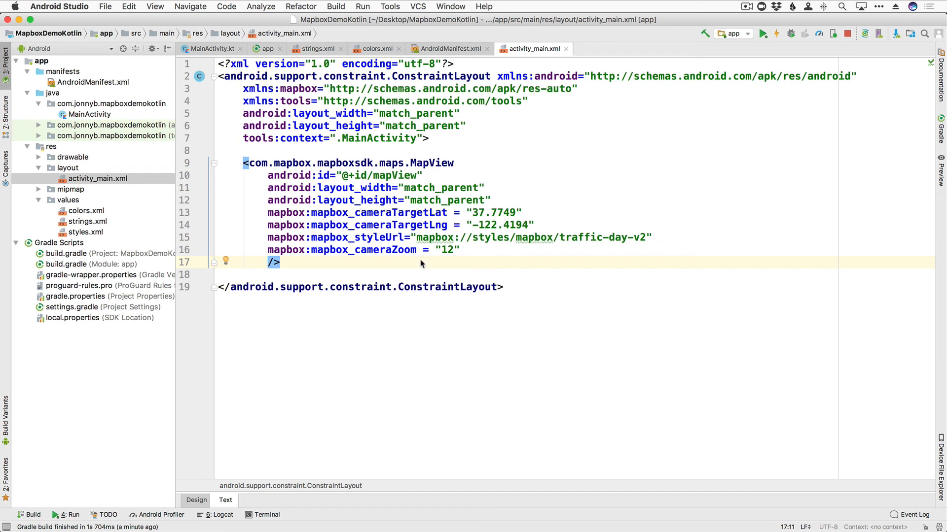